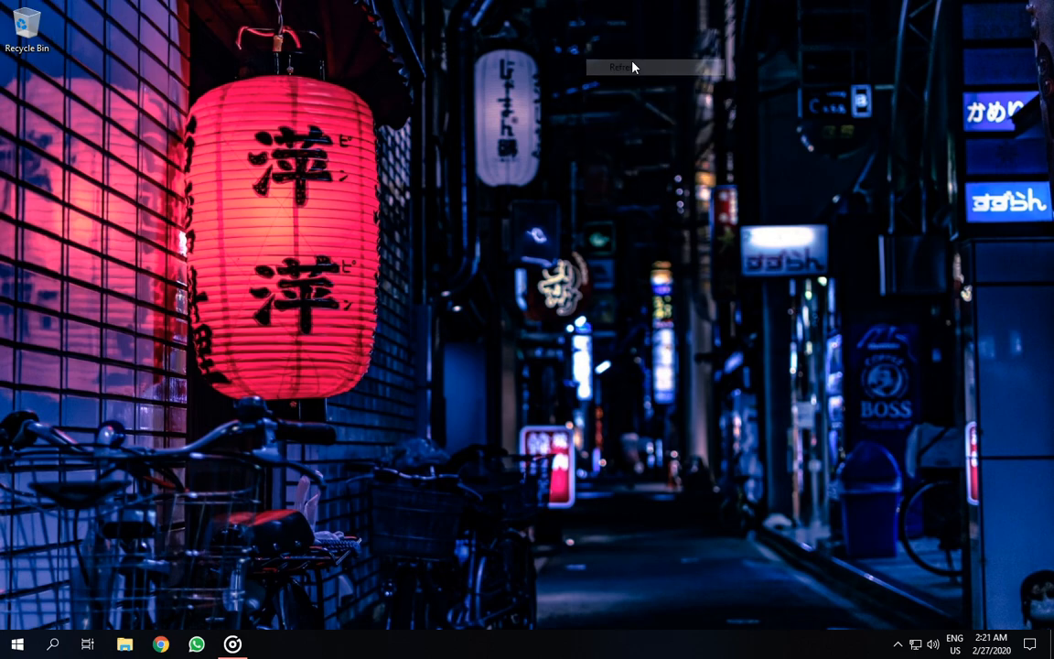
Launch Chrome from the Start menu and search the web for 'msi afterburner'
left_click(17, 644)
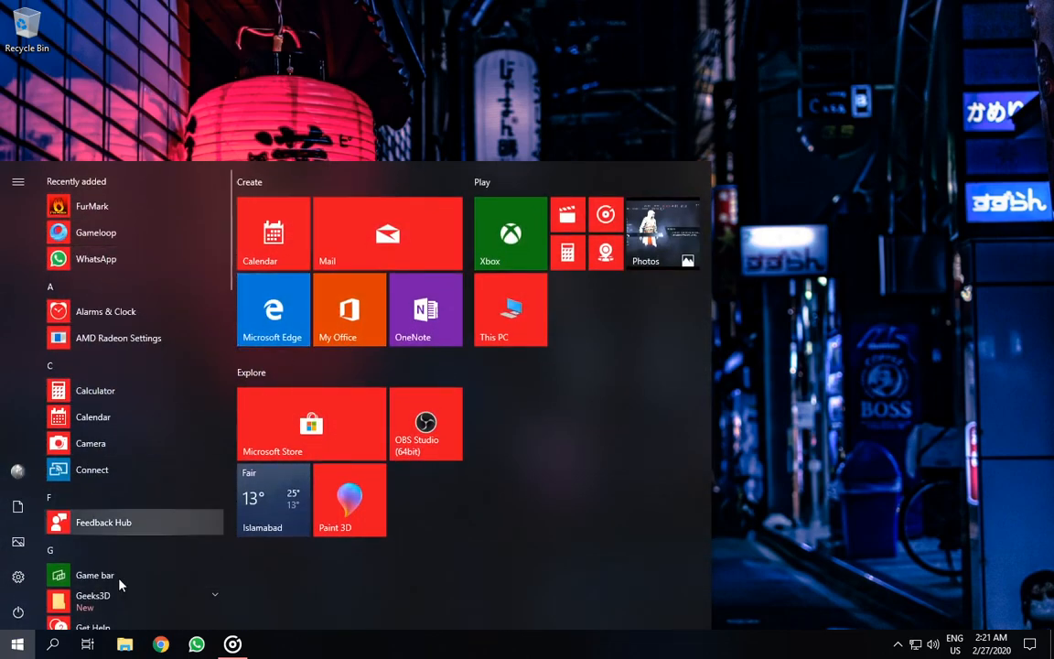
left_click(160, 644)
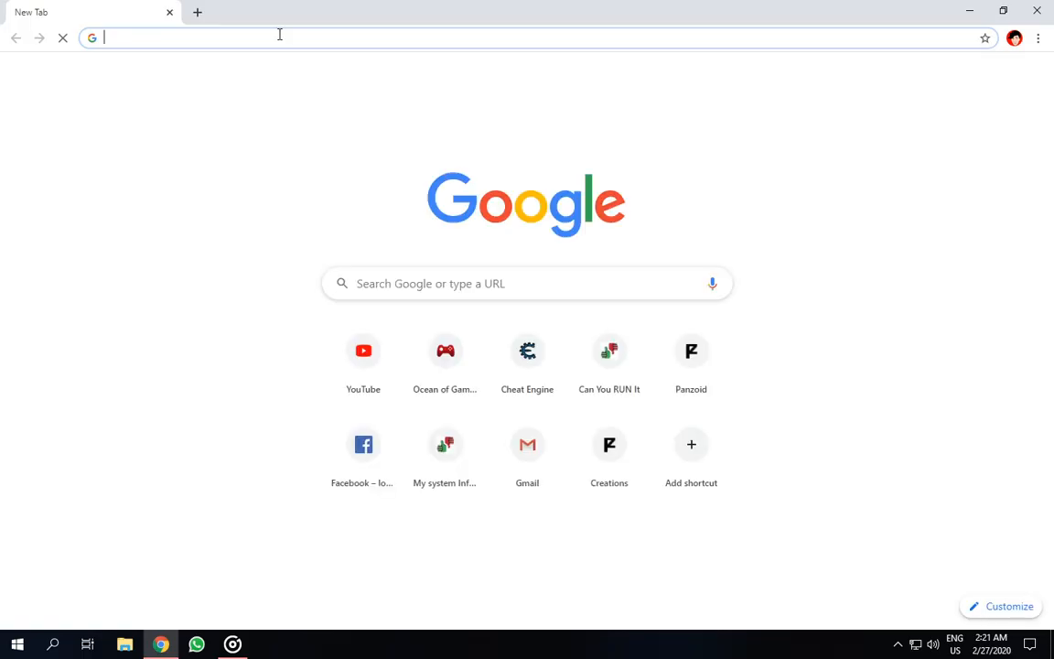
type("msi afterburner")
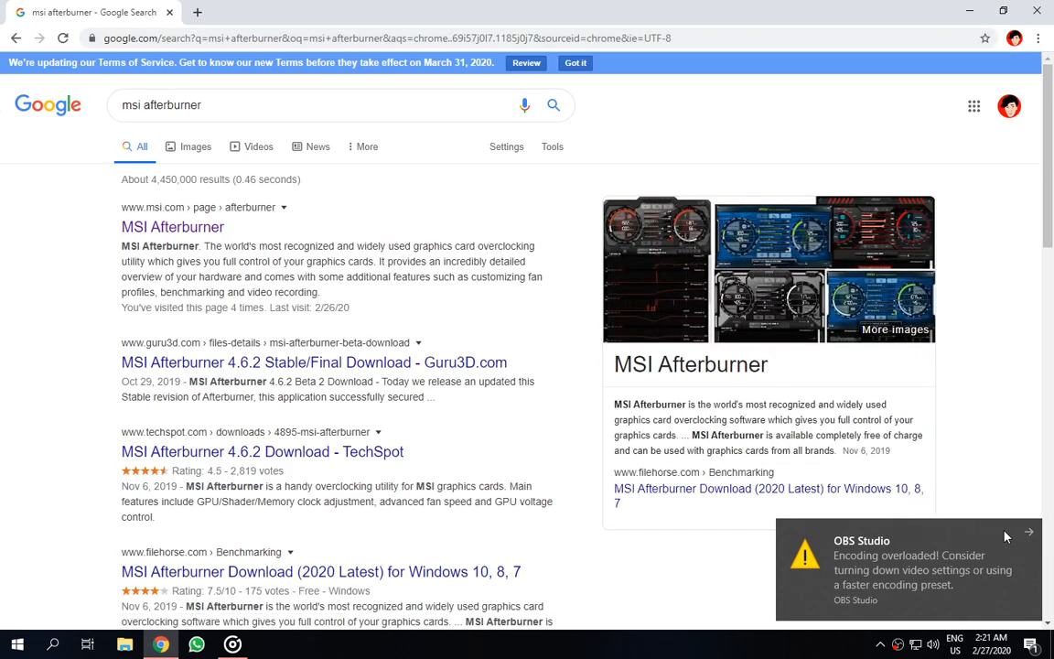
mouse_move(142, 232)
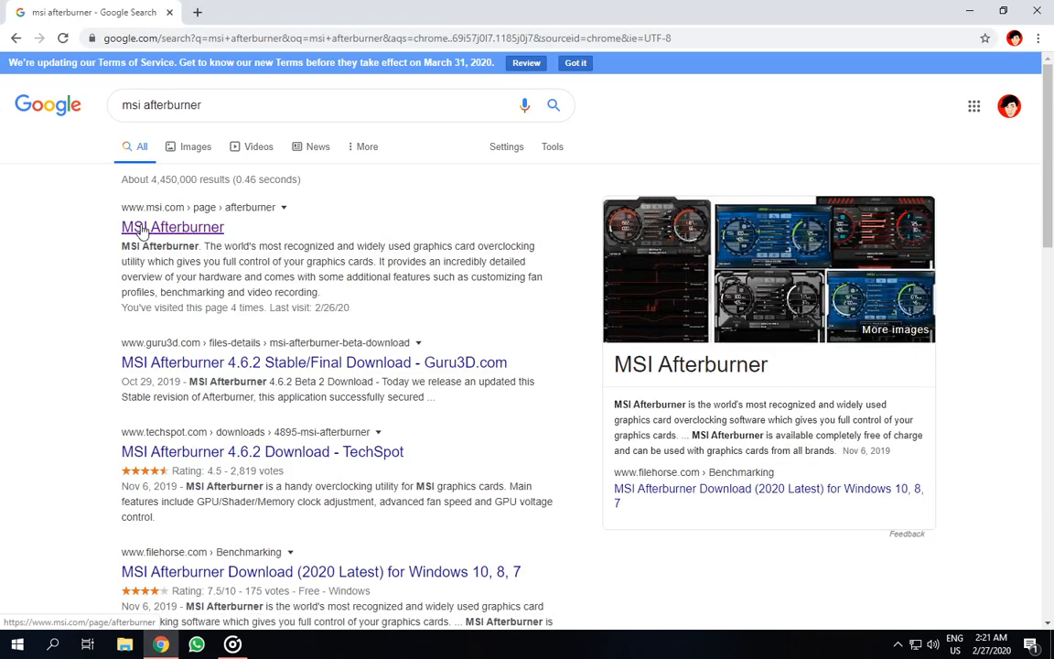
Open the msi.com MSI Afterburner result, then return to the address bar for a new search
left_click(172, 227)
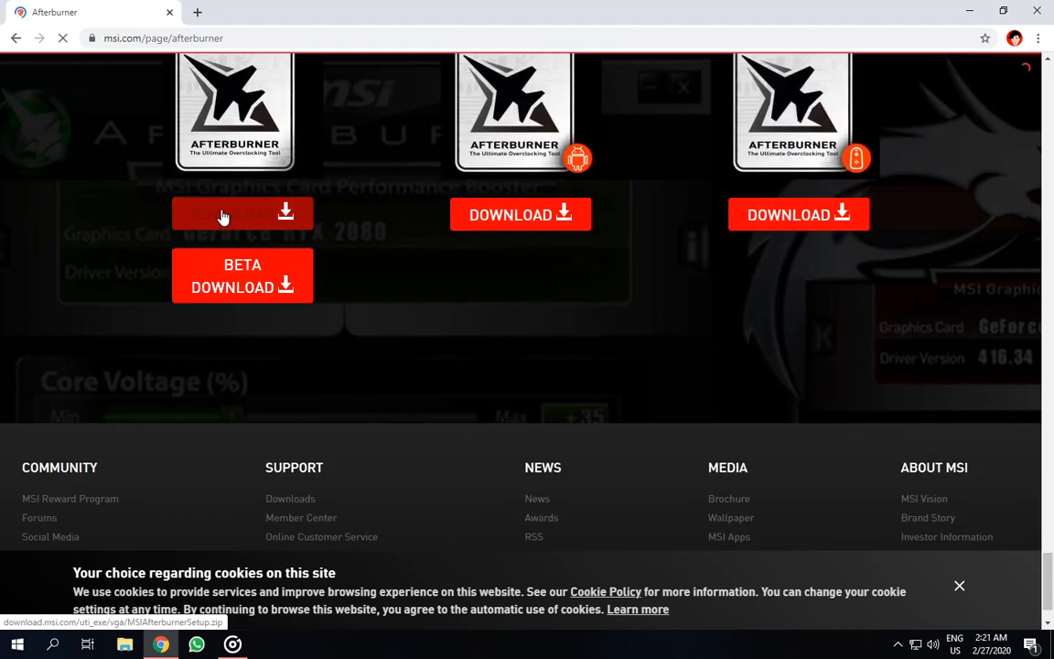
left_click(232, 214)
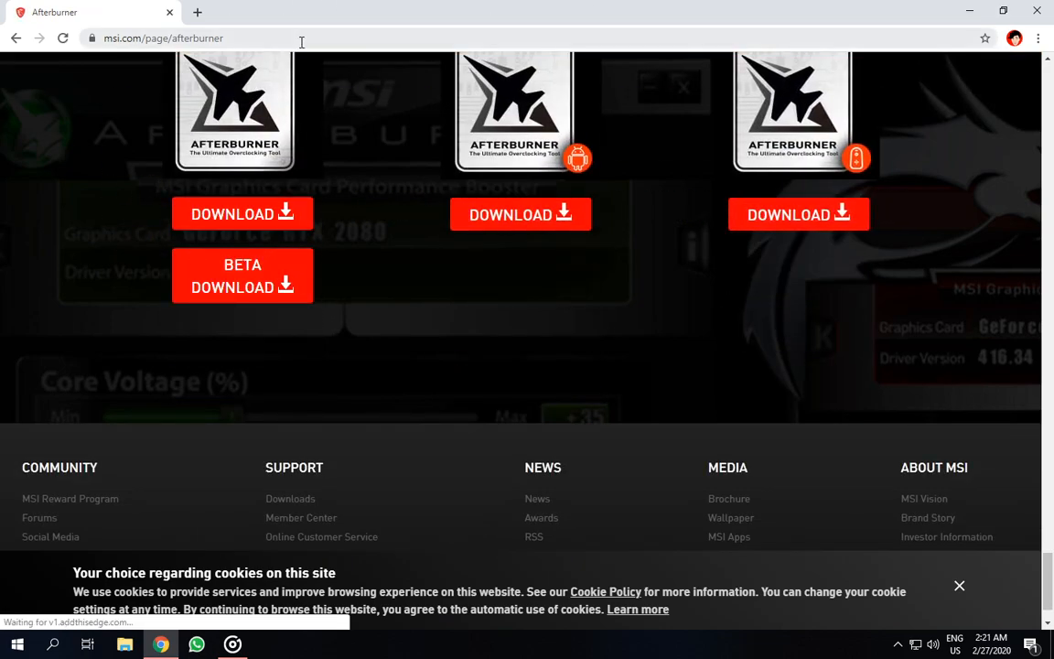
Search for 'furmark 64 bit' and open the FurMark Home page on Geeks3D
type("furmark 64 bit")
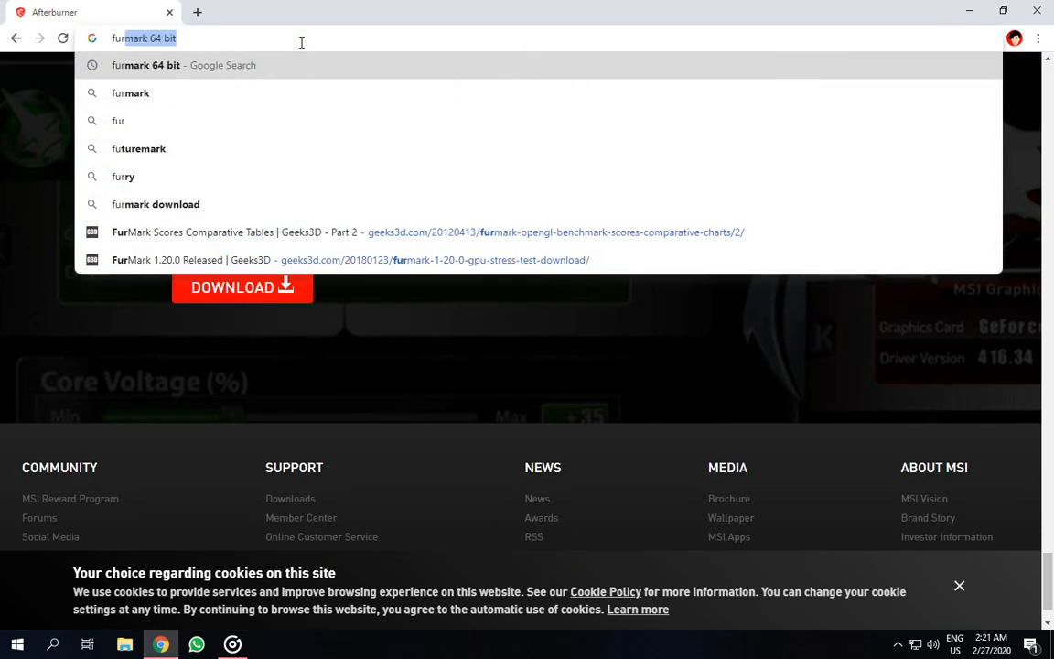
key("Backspace")
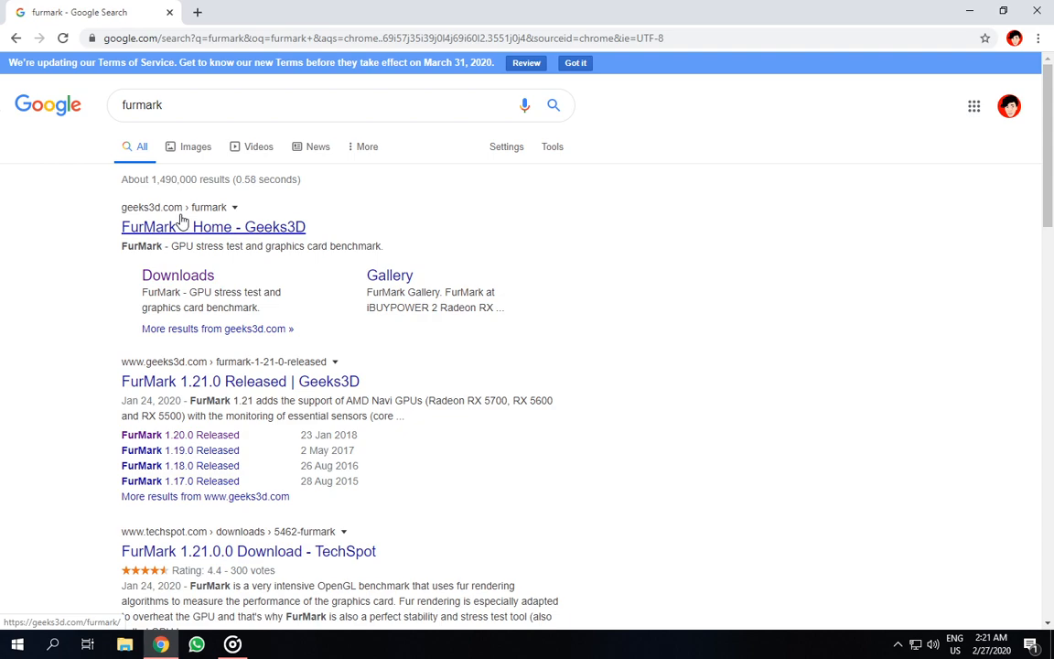
left_click(213, 226)
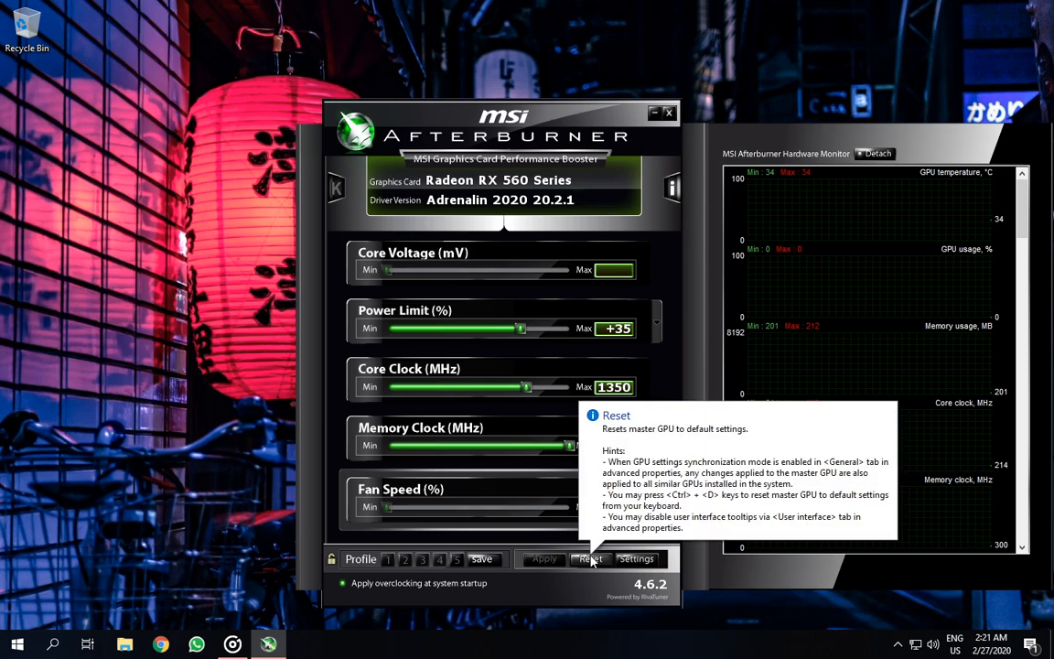
Reset the RX 560 to defaults, then nudge the core clock up to 1250 MHz
left_click(590, 559)
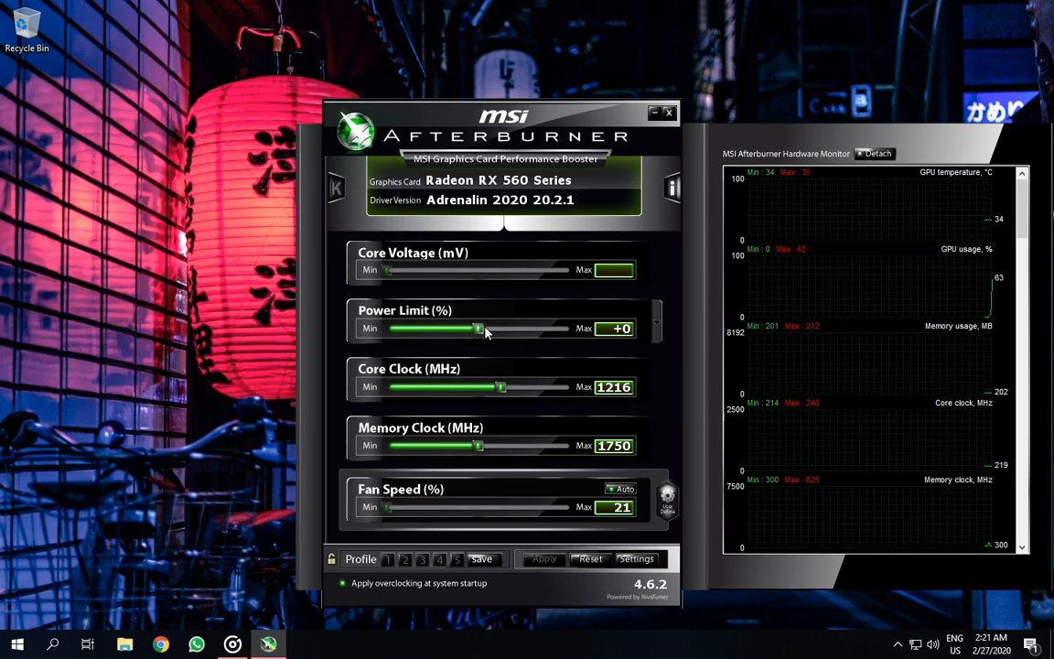
mouse_move(585, 282)
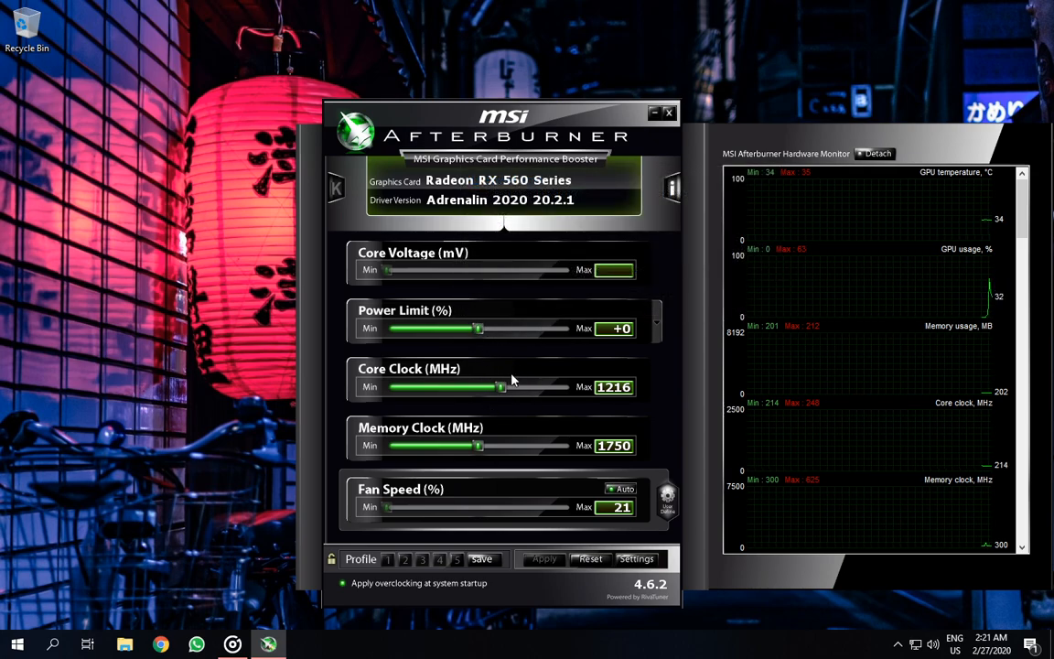
left_click_drag(501, 386, 503, 386)
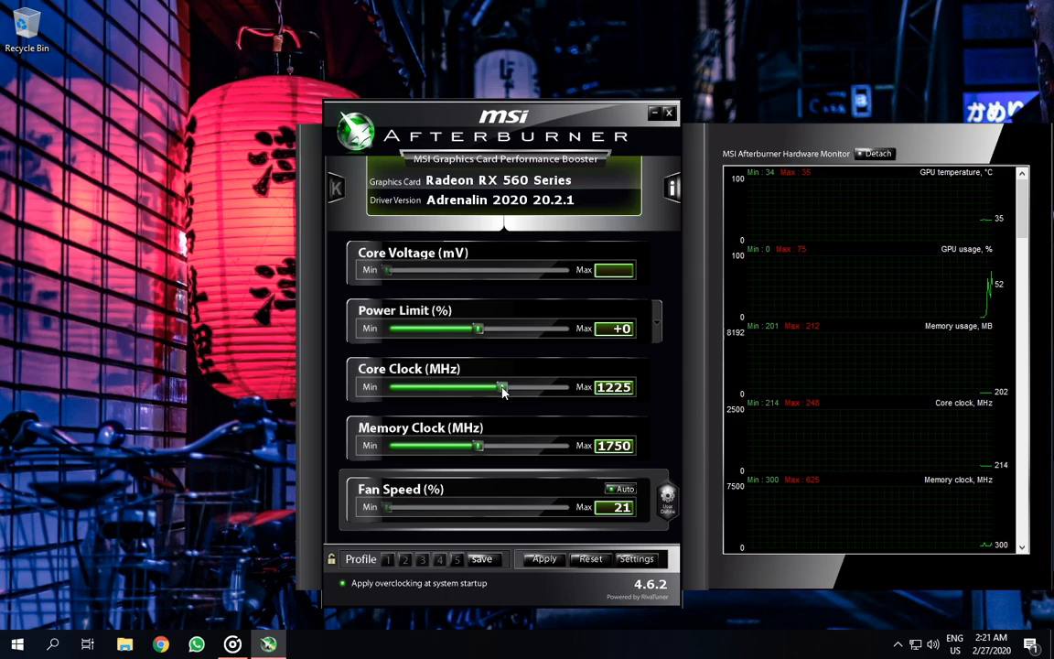
left_click_drag(502, 386, 508, 386)
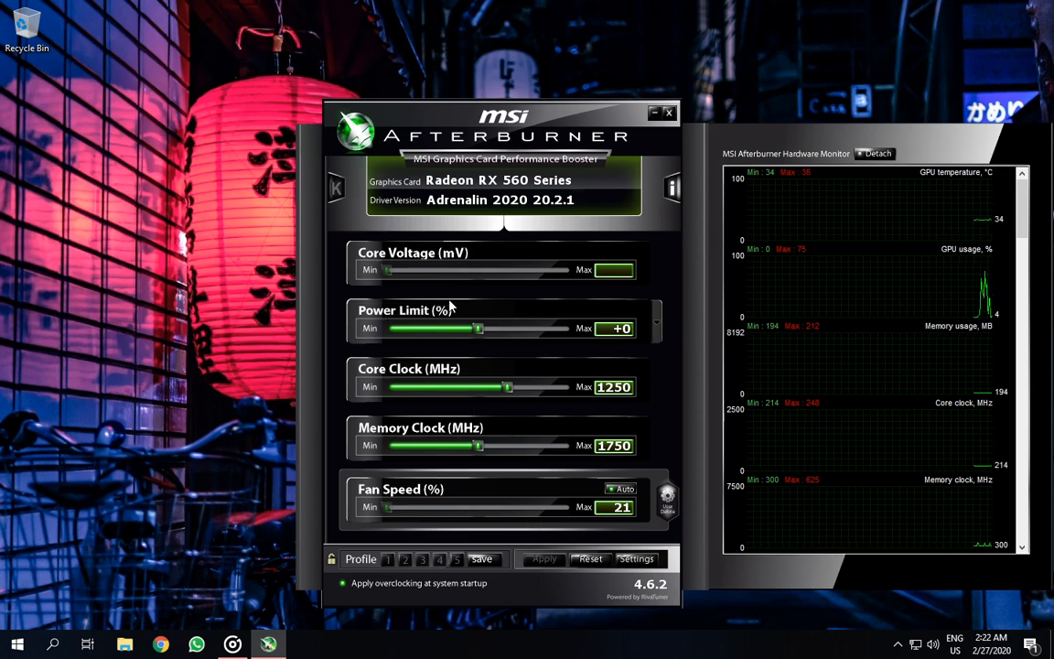
mouse_move(341, 359)
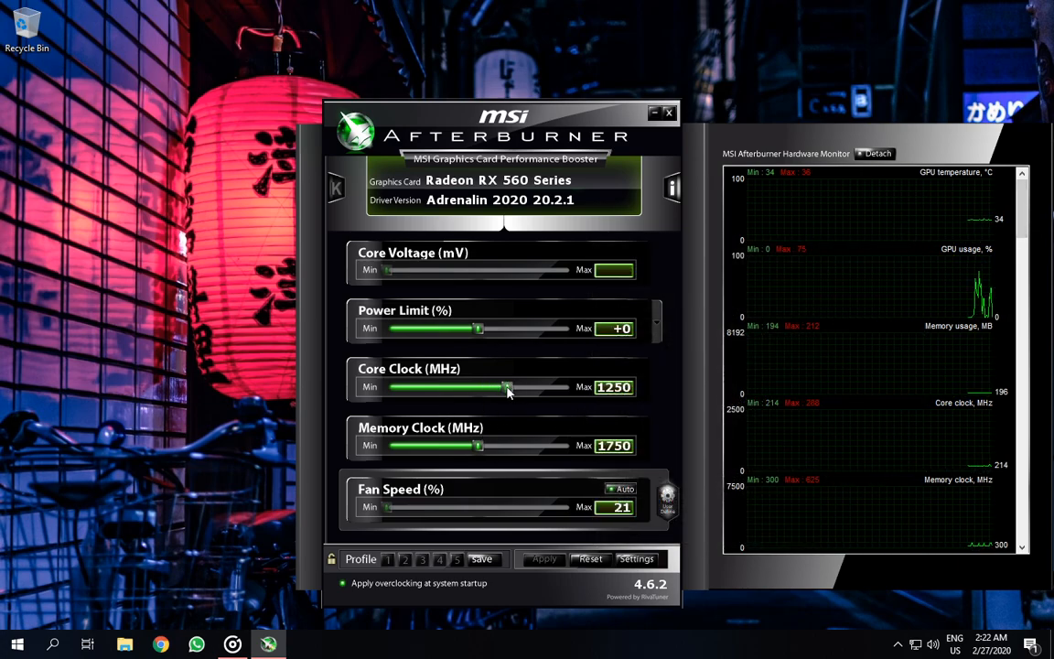
Settle the core clock slider at 1275 MHz
left_click_drag(506, 386, 510, 386)
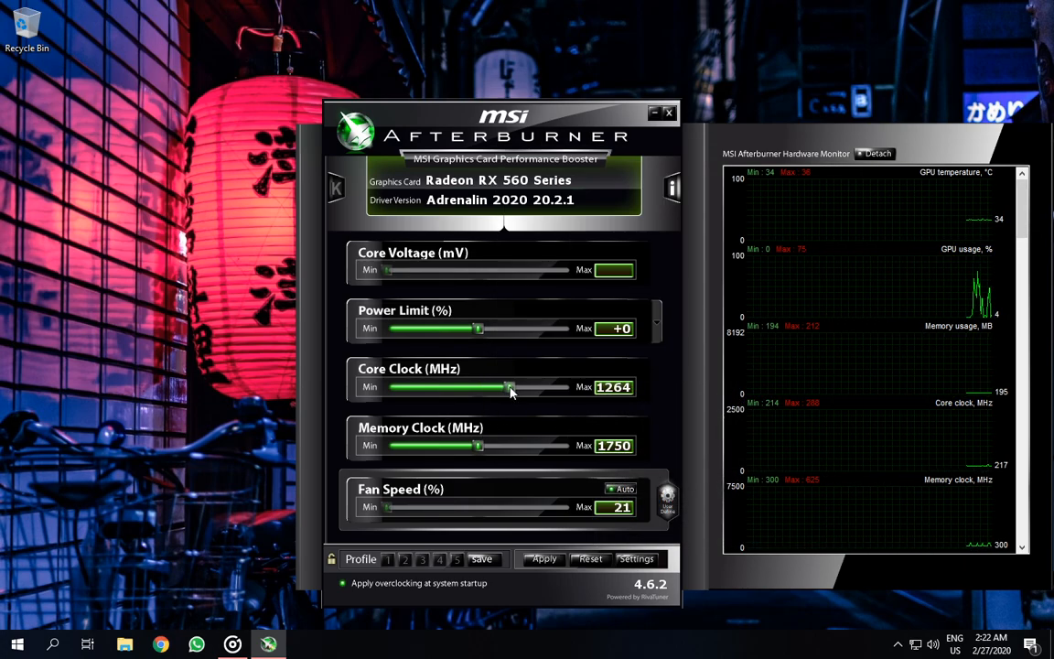
left_click_drag(508, 386, 515, 387)
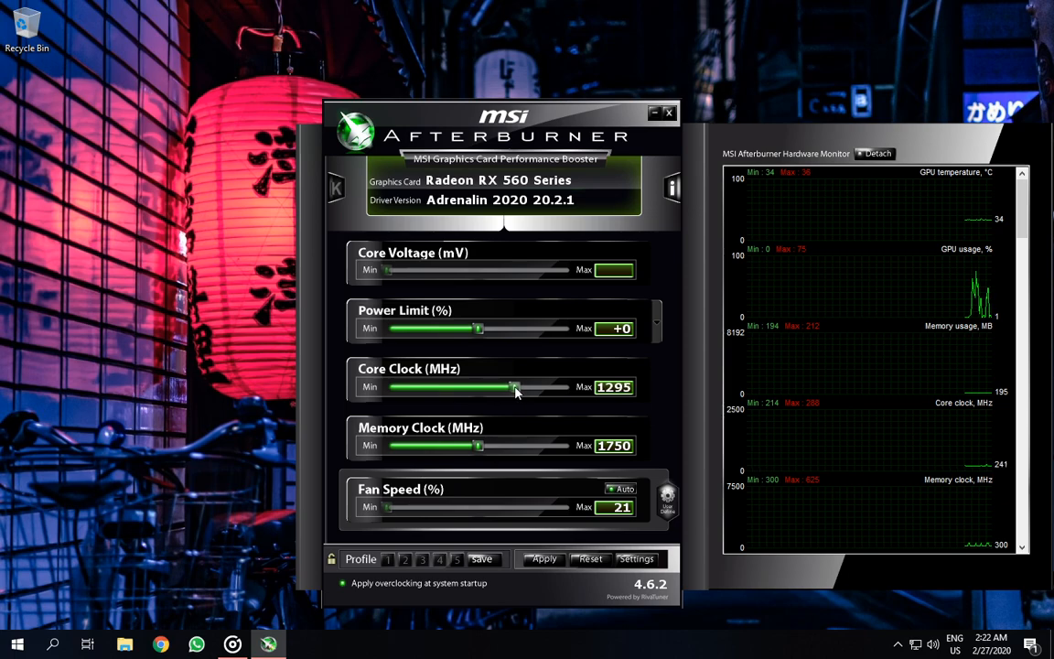
left_click_drag(515, 386, 511, 386)
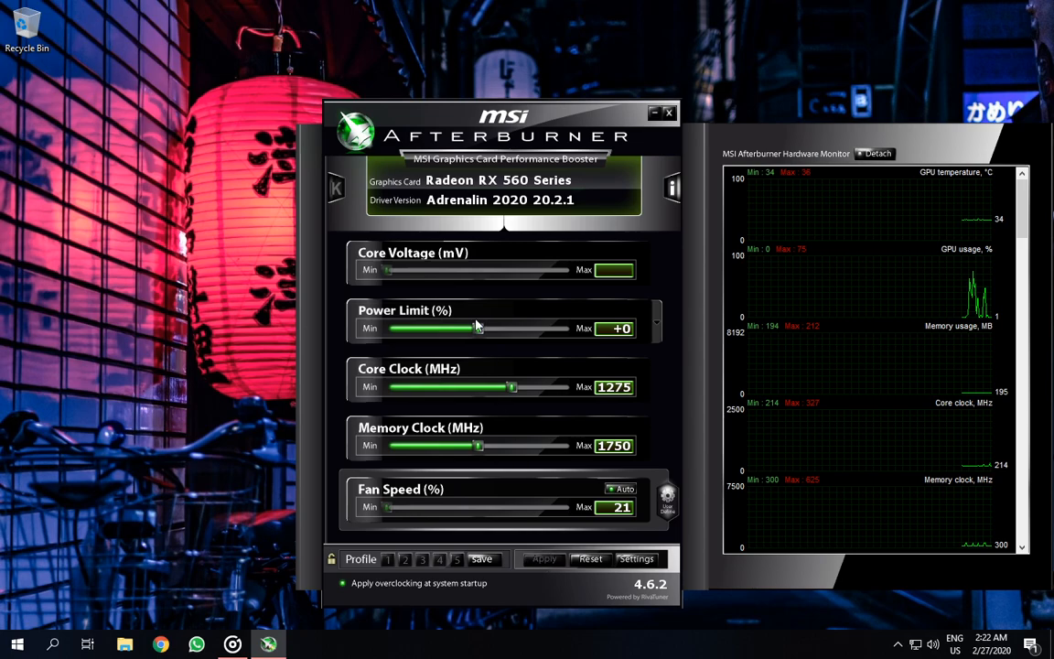
Raise the power limit slider step by step to +15%
left_click_drag(455, 327, 485, 328)
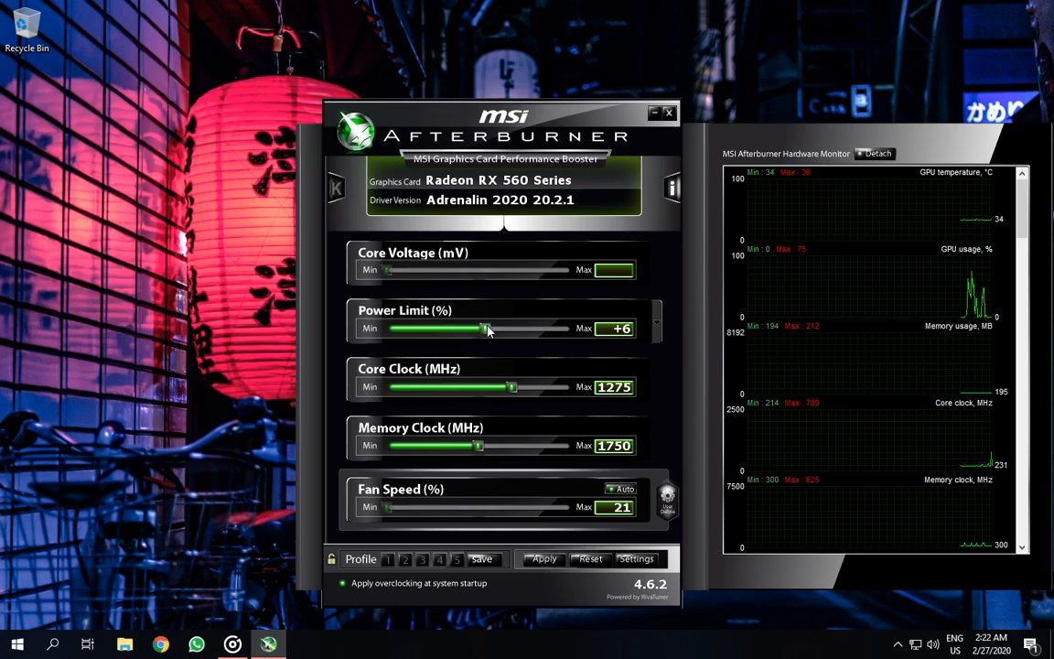
left_click_drag(485, 328, 492, 327)
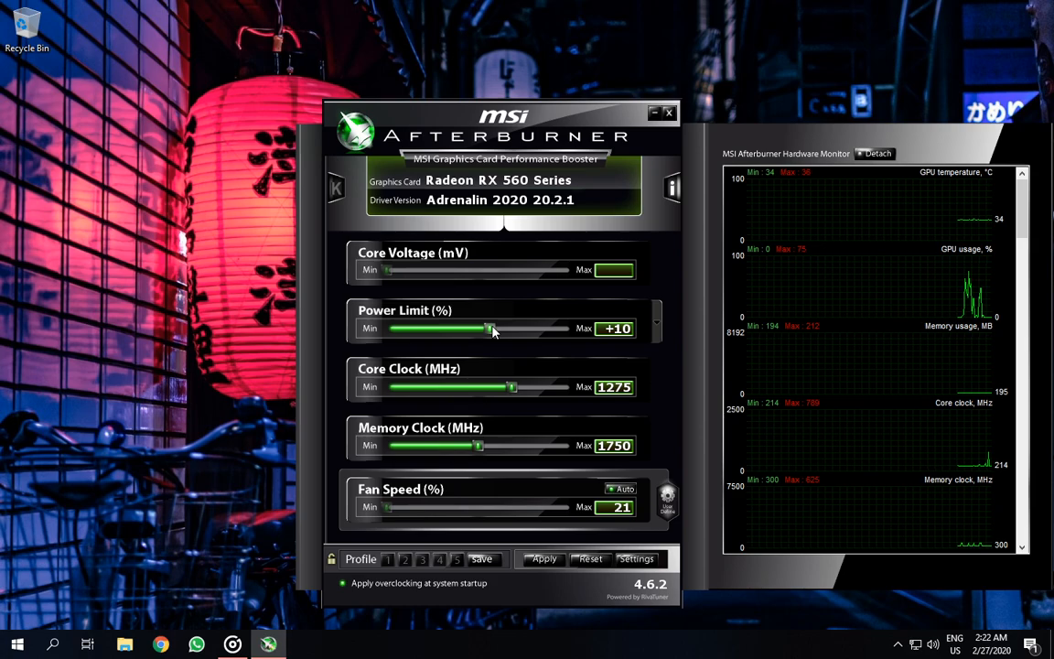
left_click_drag(490, 328, 499, 329)
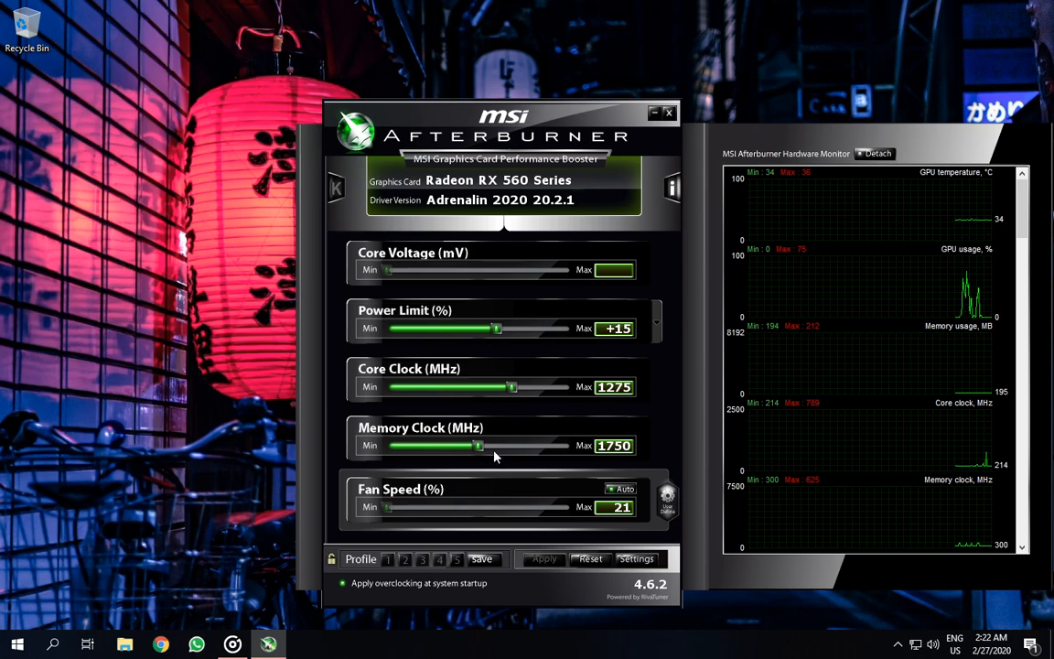
Fine-tune the memory clock slider to 1850 MHz and minimize the Afterburner window
left_click_drag(476, 446, 490, 445)
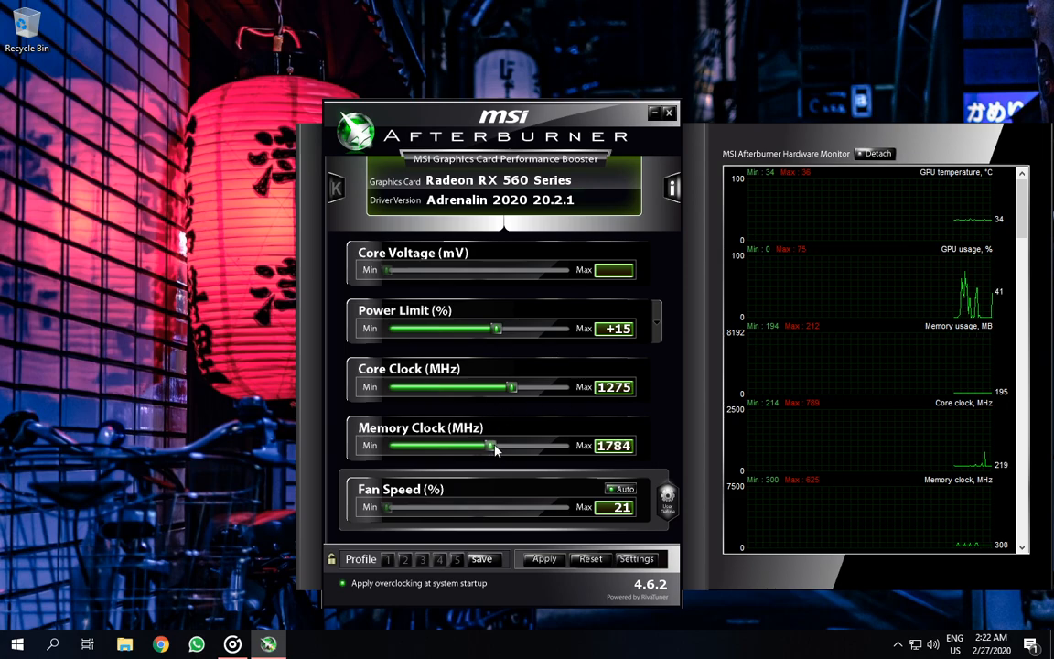
left_click_drag(489, 446, 512, 445)
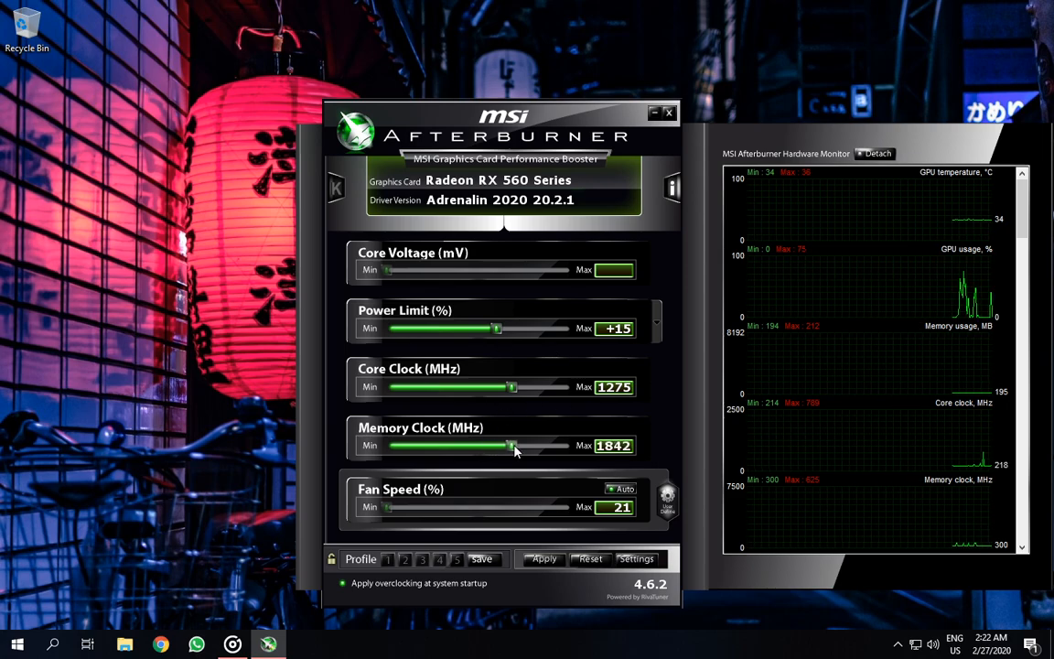
left_click_drag(511, 446, 517, 446)
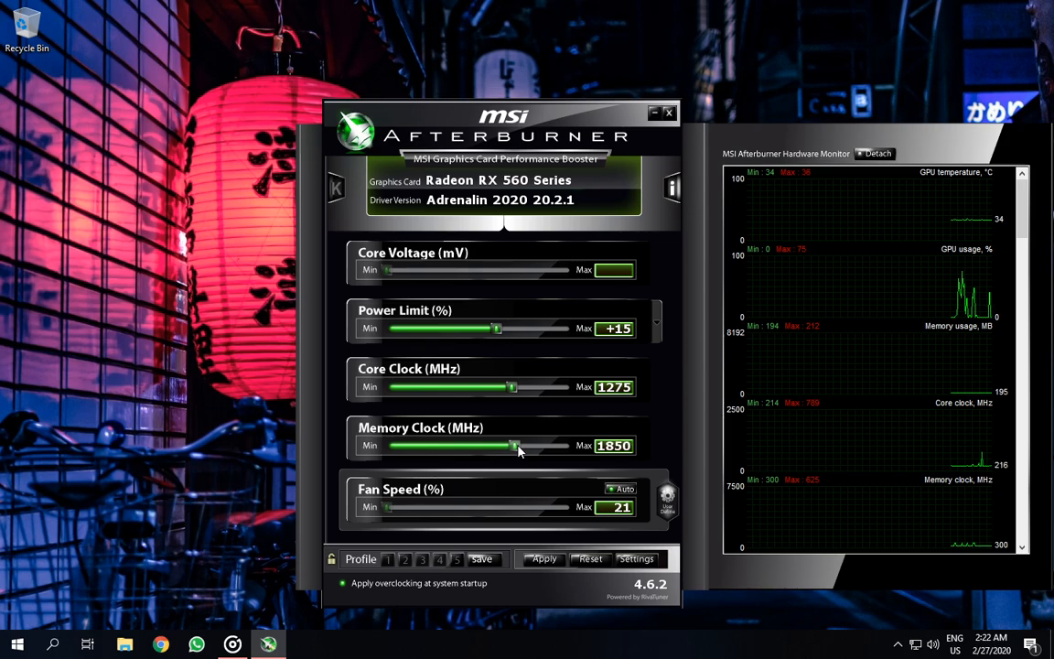
mouse_move(526, 433)
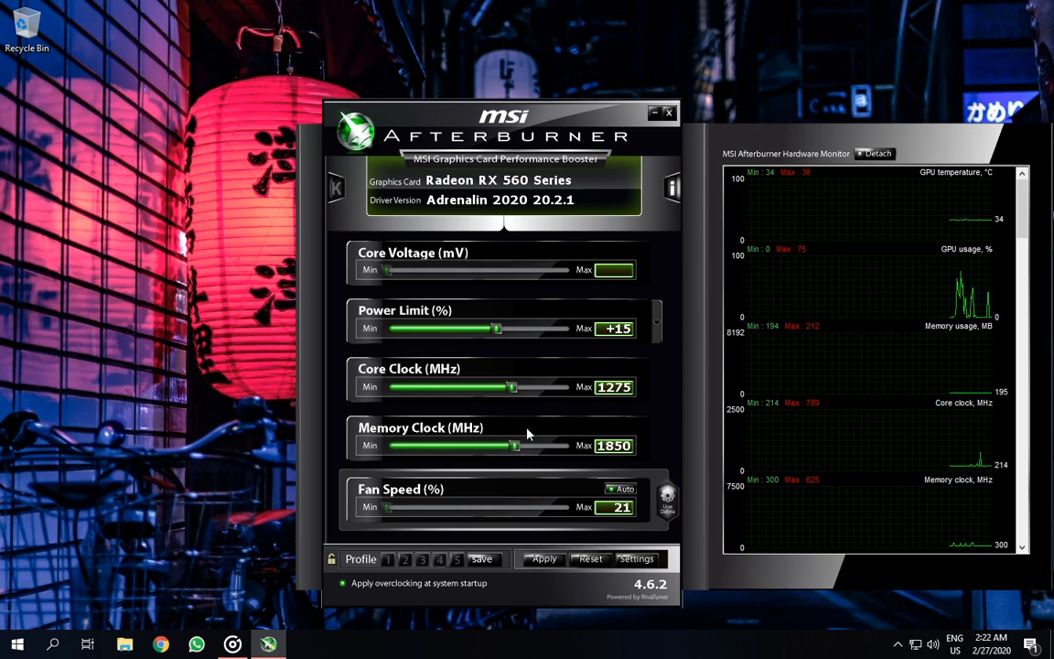
left_click_drag(511, 445, 528, 444)
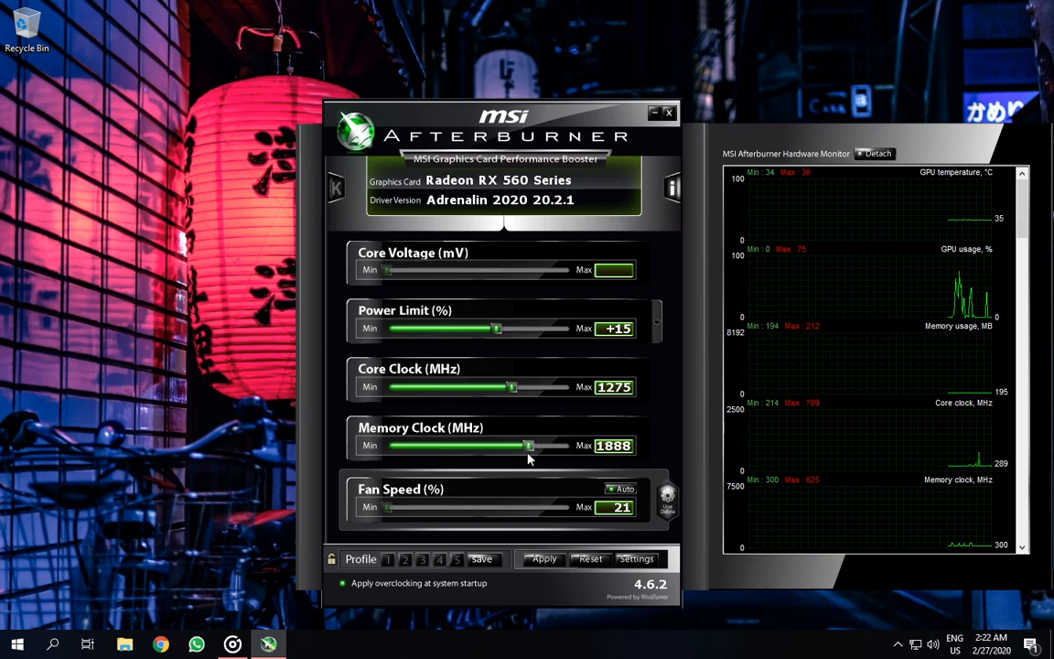
left_click_drag(528, 445, 521, 445)
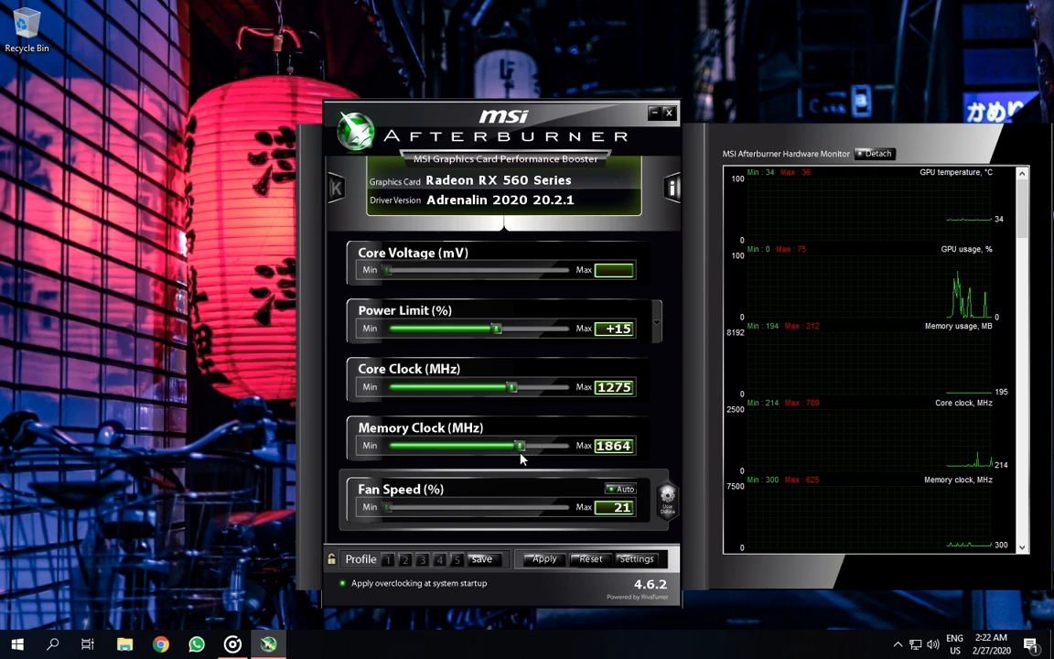
left_click_drag(520, 446, 512, 446)
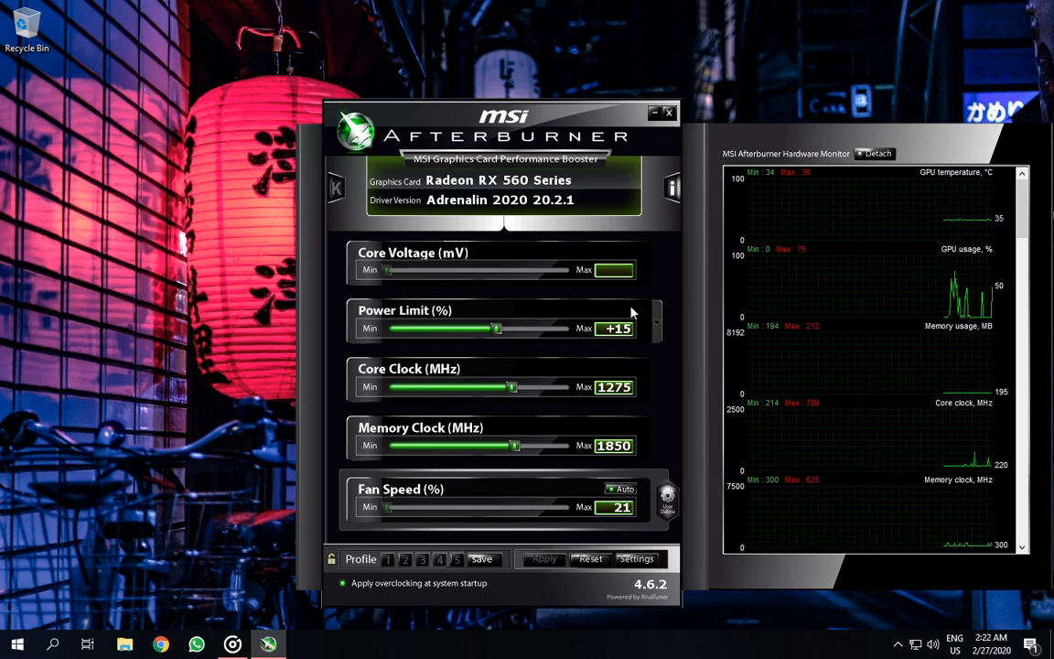
mouse_move(634, 143)
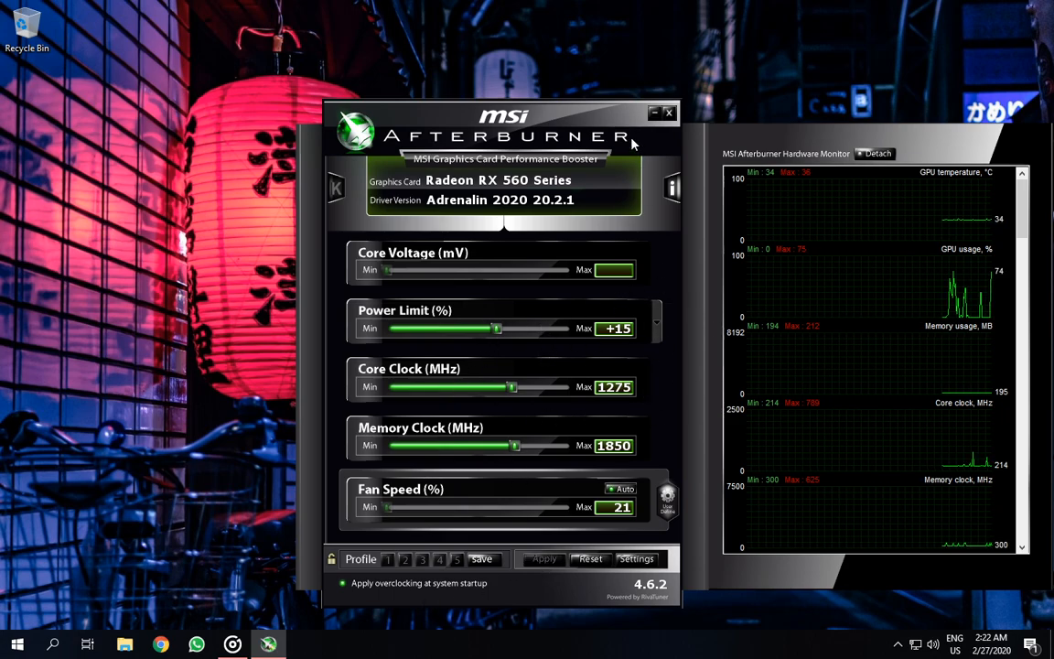
left_click(16, 643)
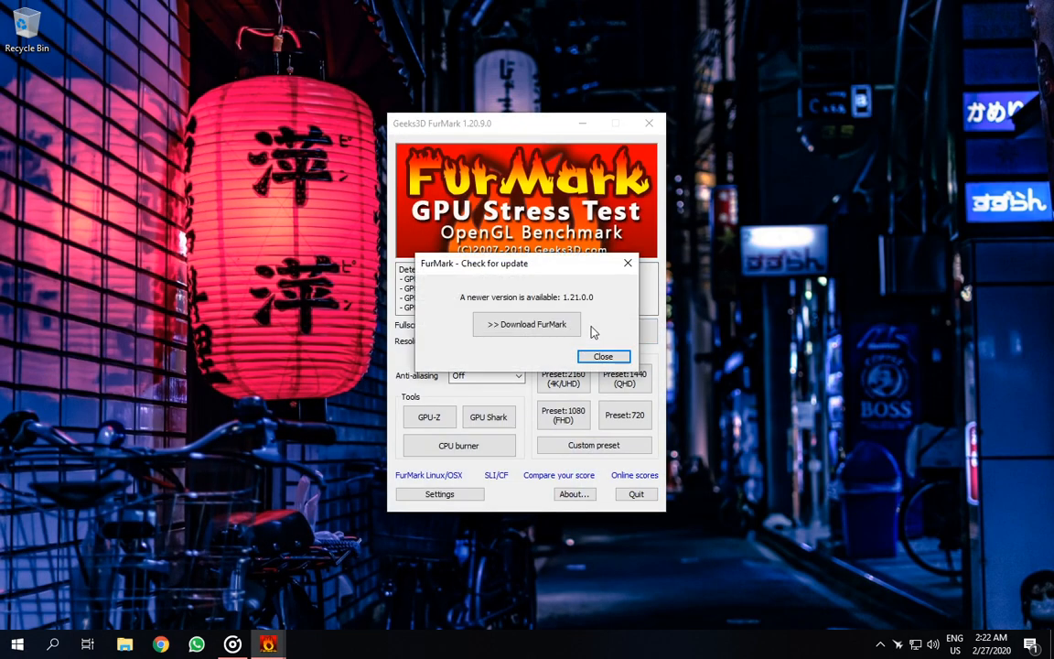
Dismiss the FurMark update notice and close the FurMark window
left_click(603, 356)
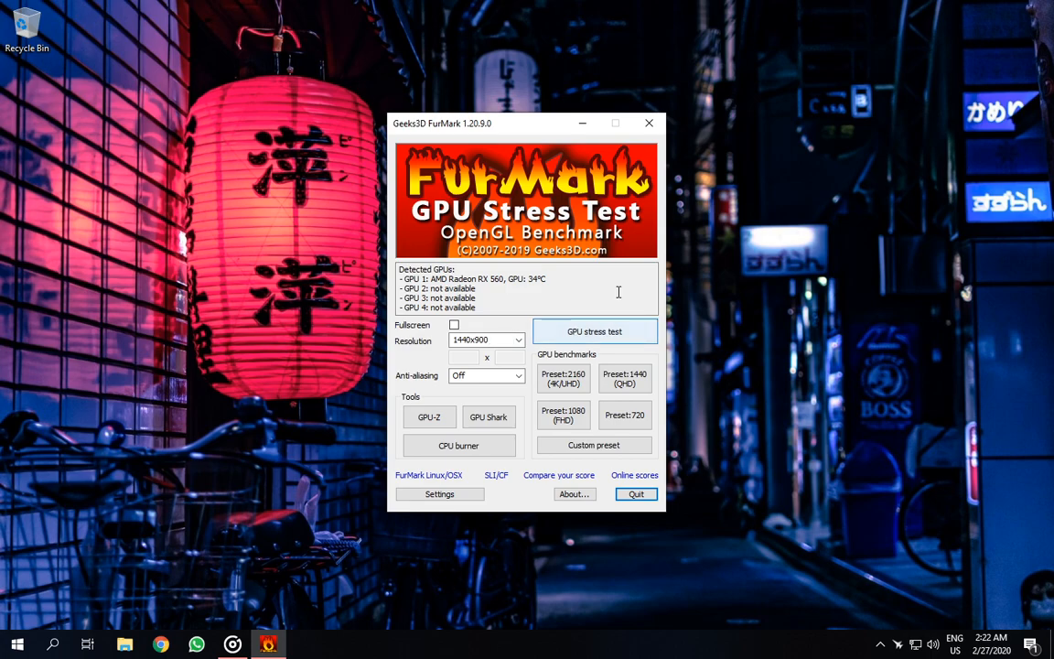
mouse_move(648, 123)
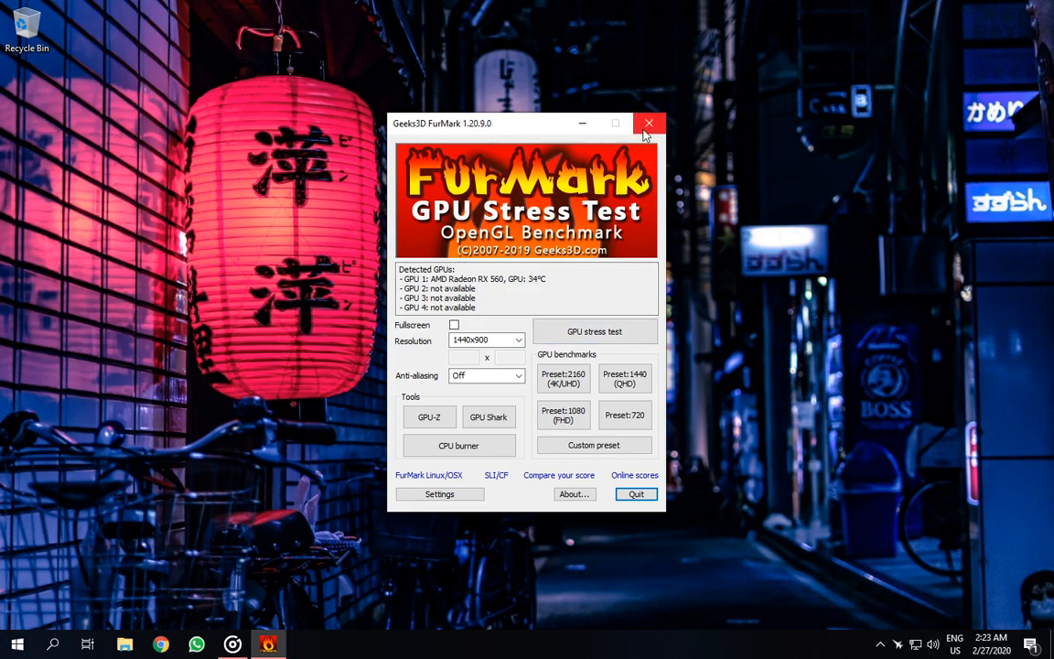
mouse_move(650, 123)
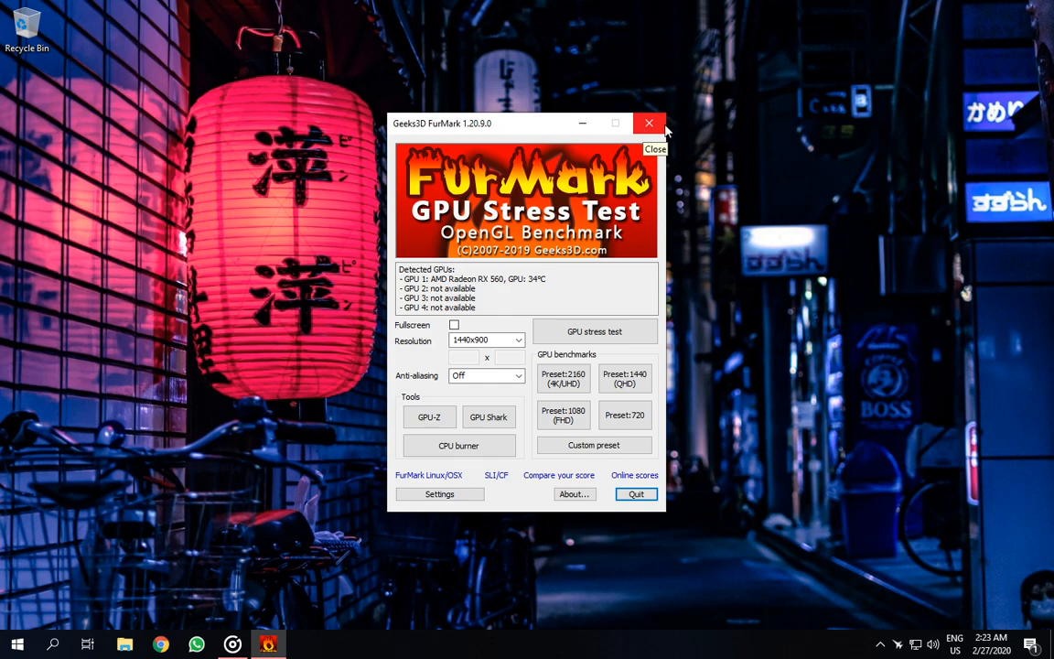
left_click(649, 123)
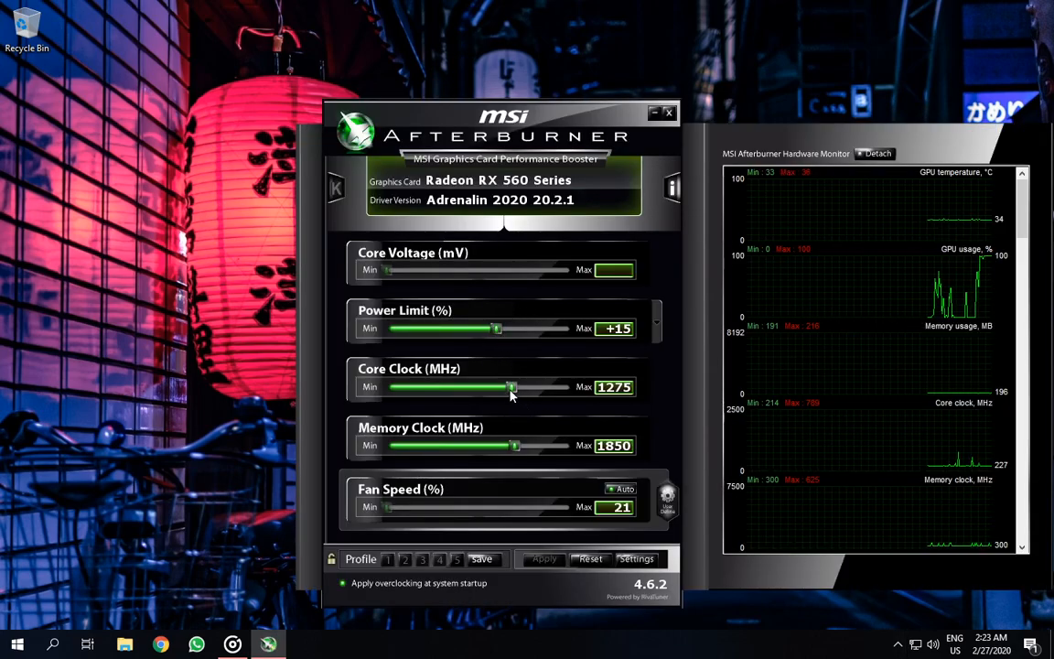
mouse_move(510, 386)
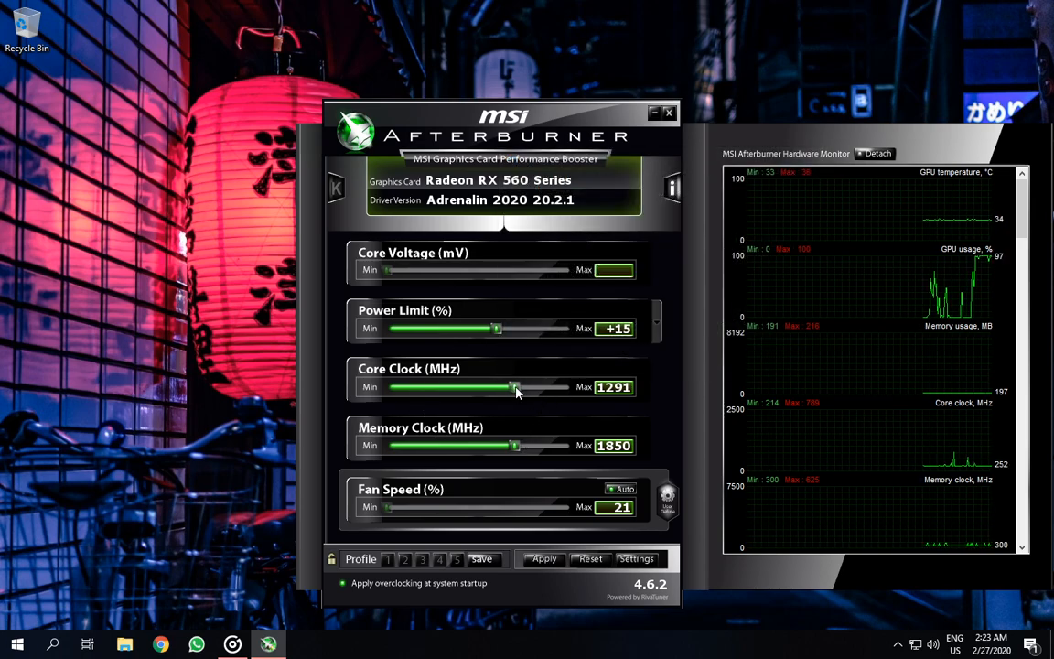
Drag the core clock to about 1350 MHz and the power limit to +35
left_click_drag(514, 387, 529, 387)
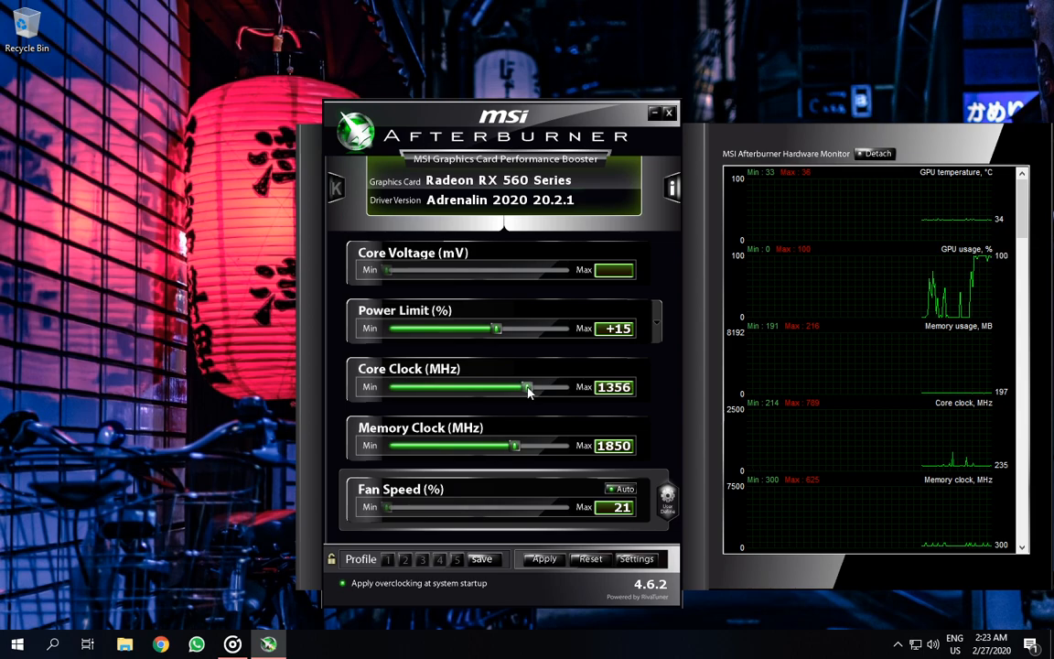
left_click_drag(528, 386, 526, 386)
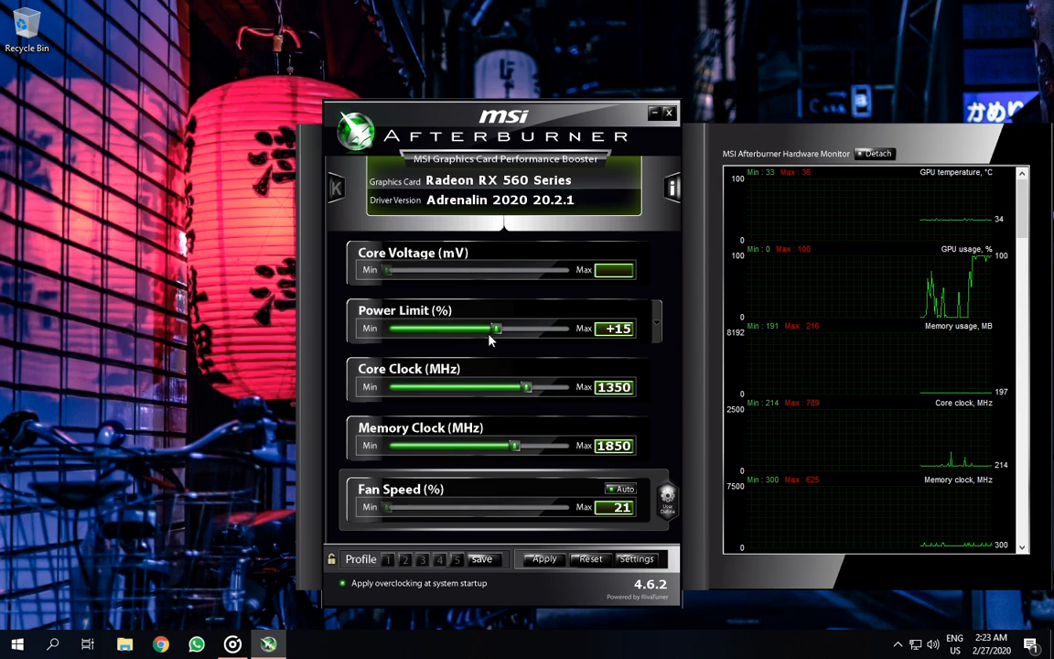
left_click_drag(495, 328, 526, 327)
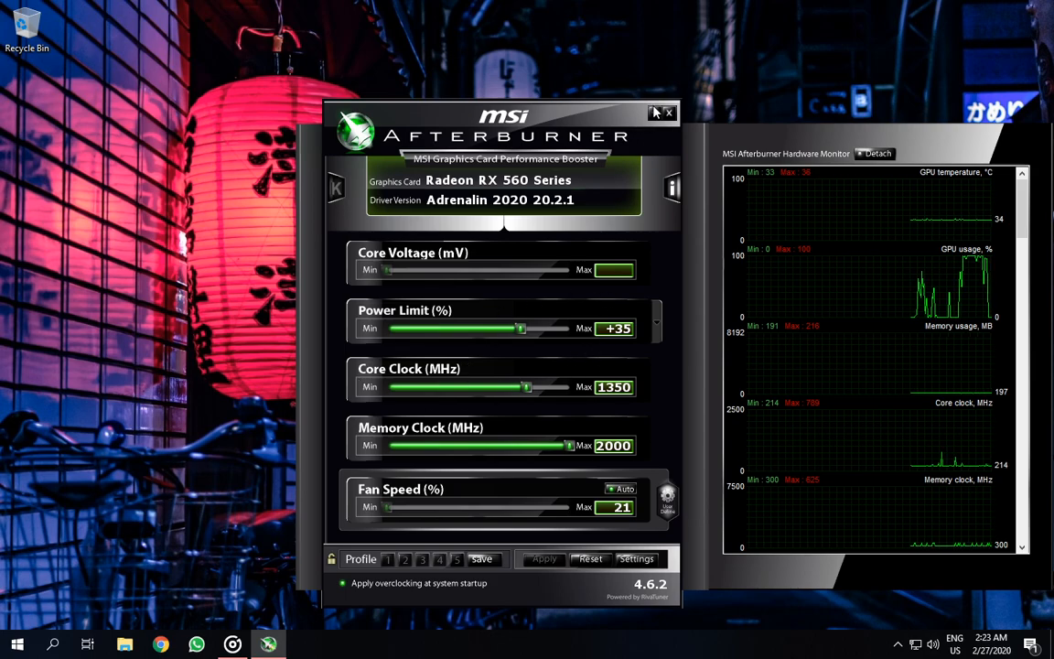
mouse_move(653, 112)
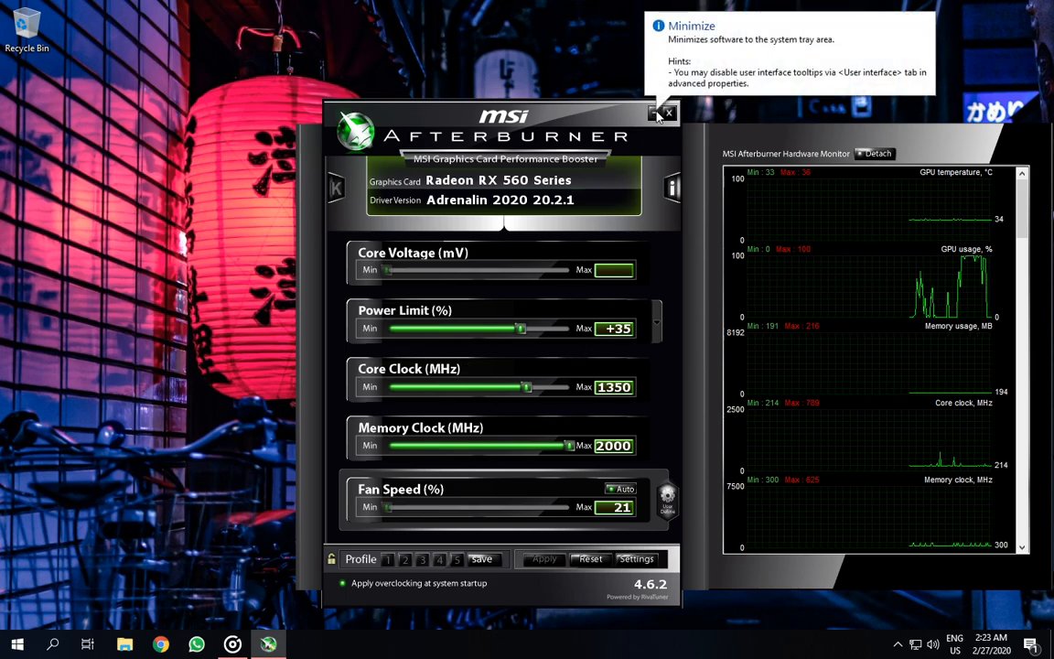
mouse_move(566, 301)
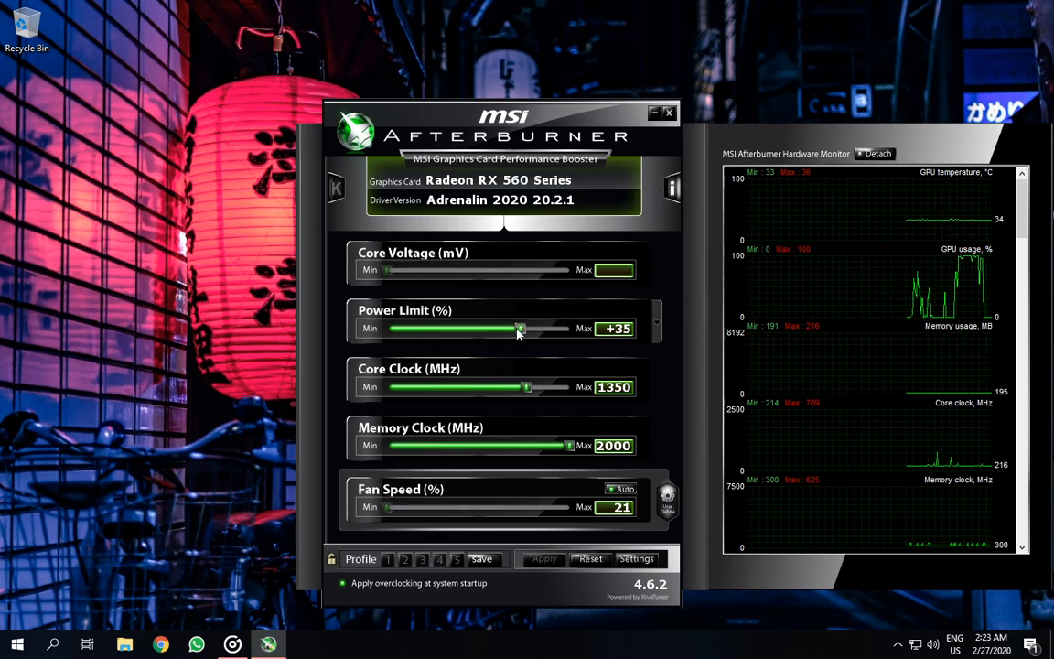
mouse_move(520, 328)
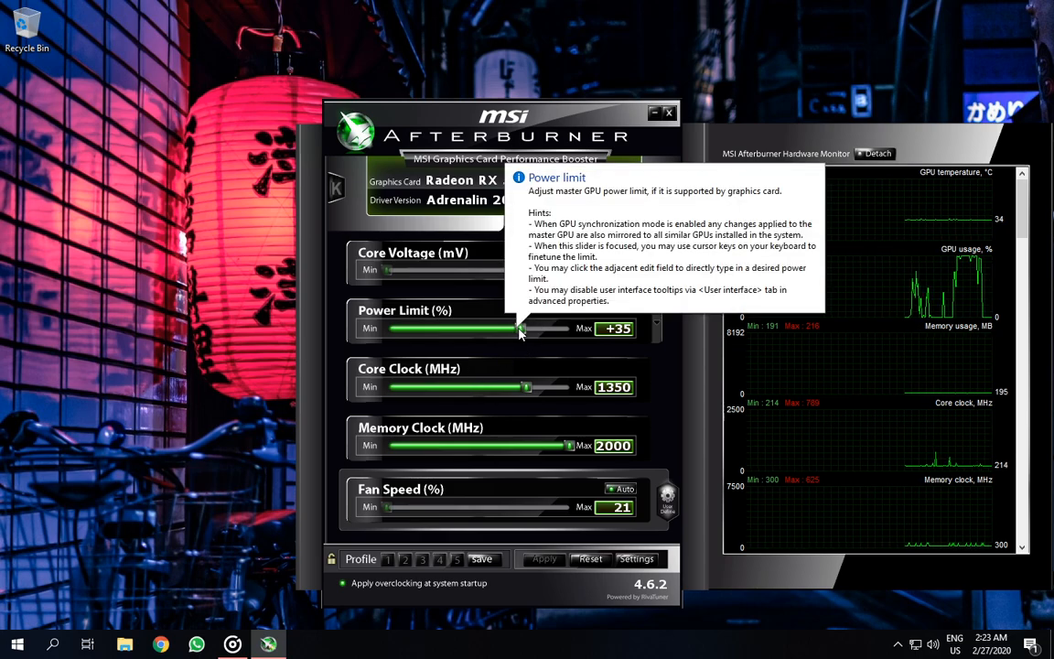
mouse_move(640, 259)
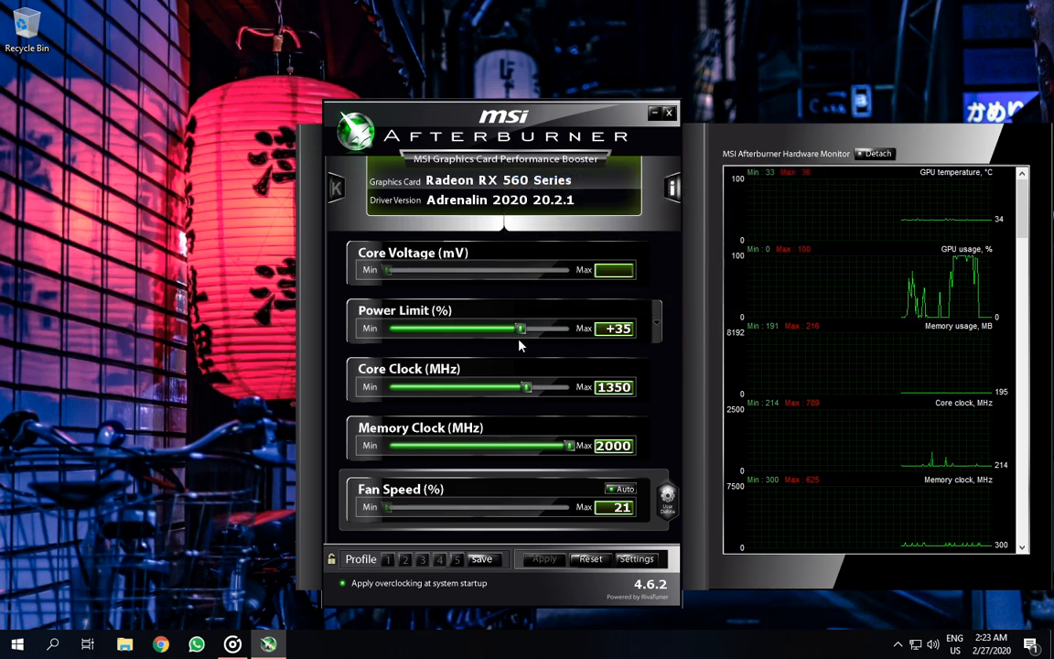
Push the power limit to +40 and bring the core clock toward 1400 MHz
left_click_drag(519, 328, 529, 327)
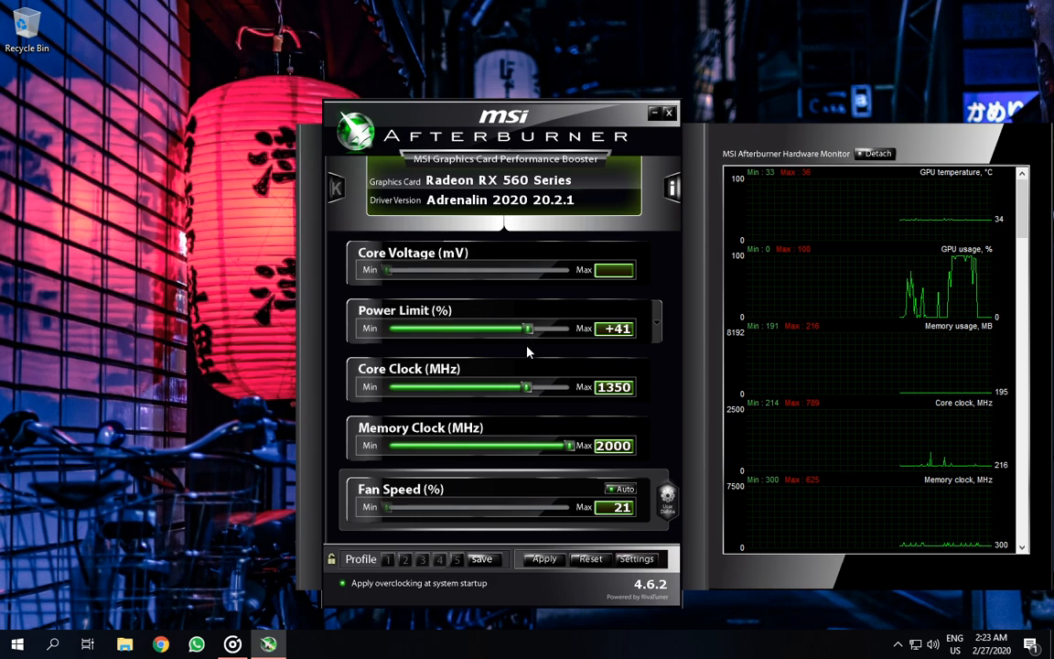
left_click_drag(526, 386, 542, 386)
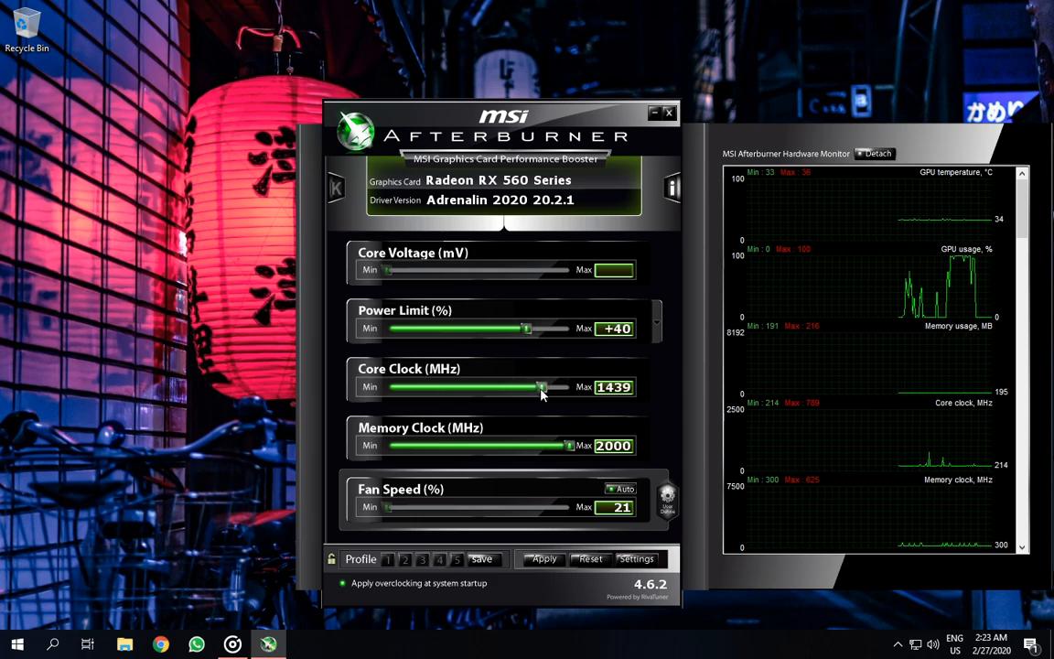
left_click_drag(540, 386, 537, 386)
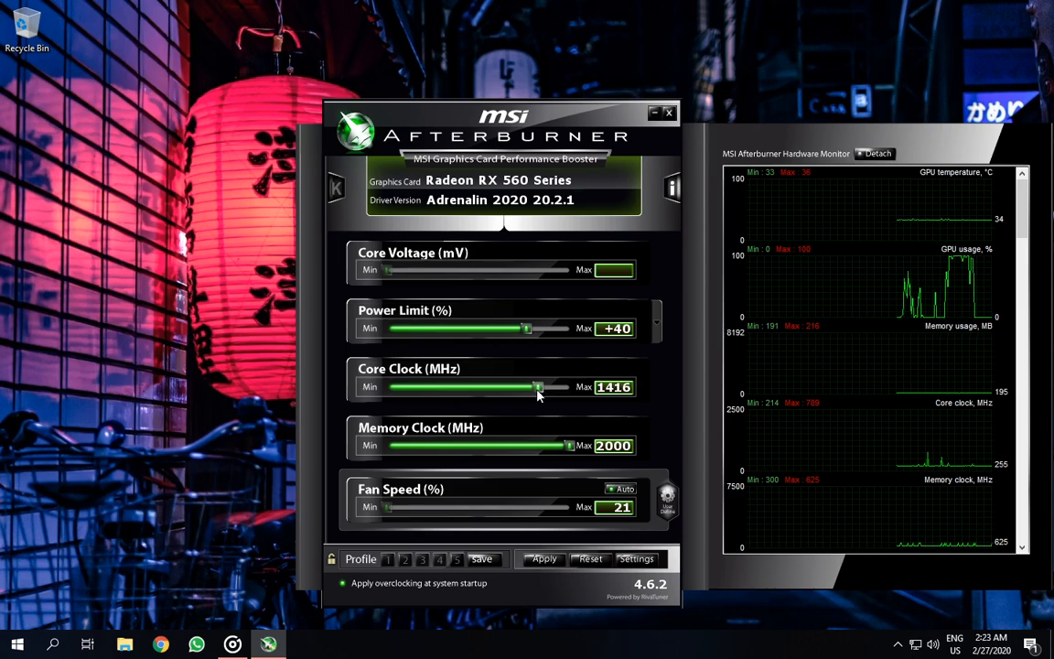
left_click_drag(538, 386, 534, 386)
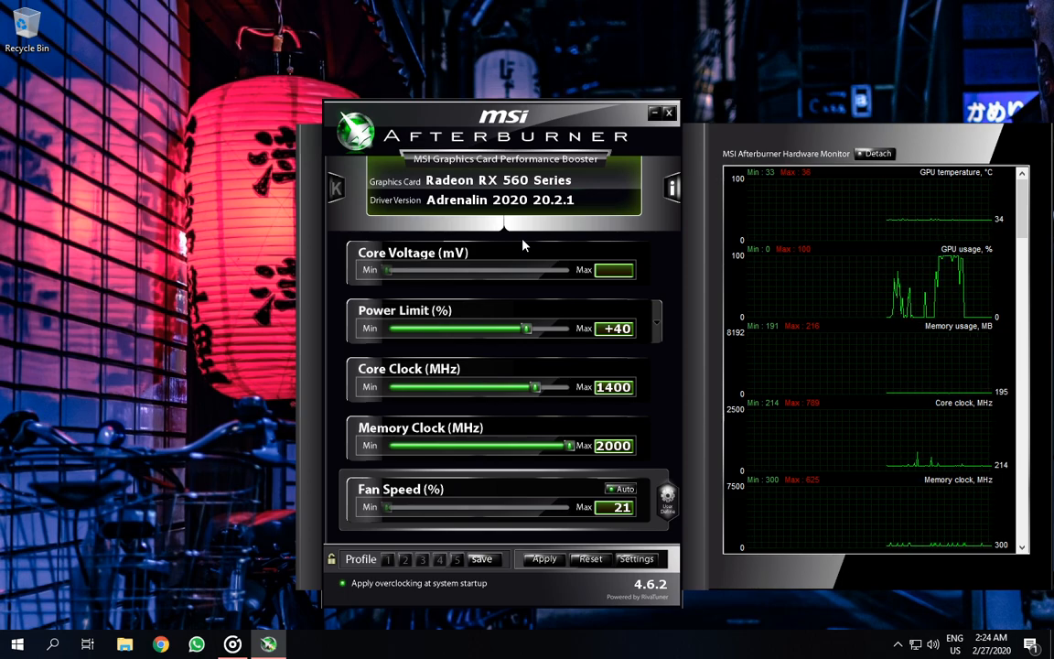
Lower the power limit back to +35 and the core clock down to 1350 MHz
left_click_drag(528, 327, 519, 327)
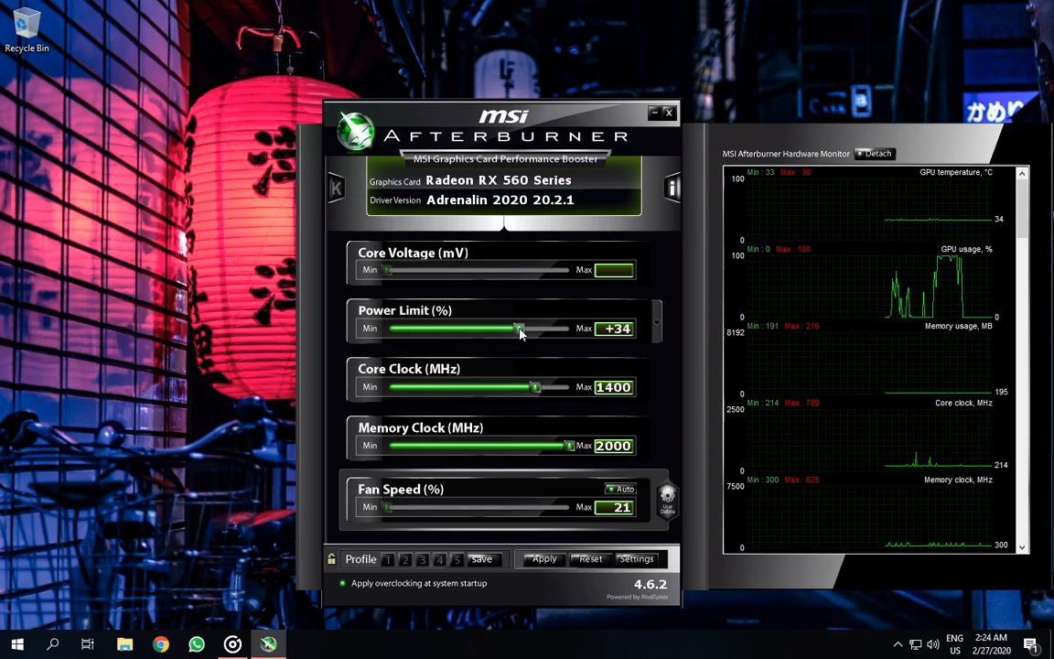
left_click_drag(519, 329, 522, 329)
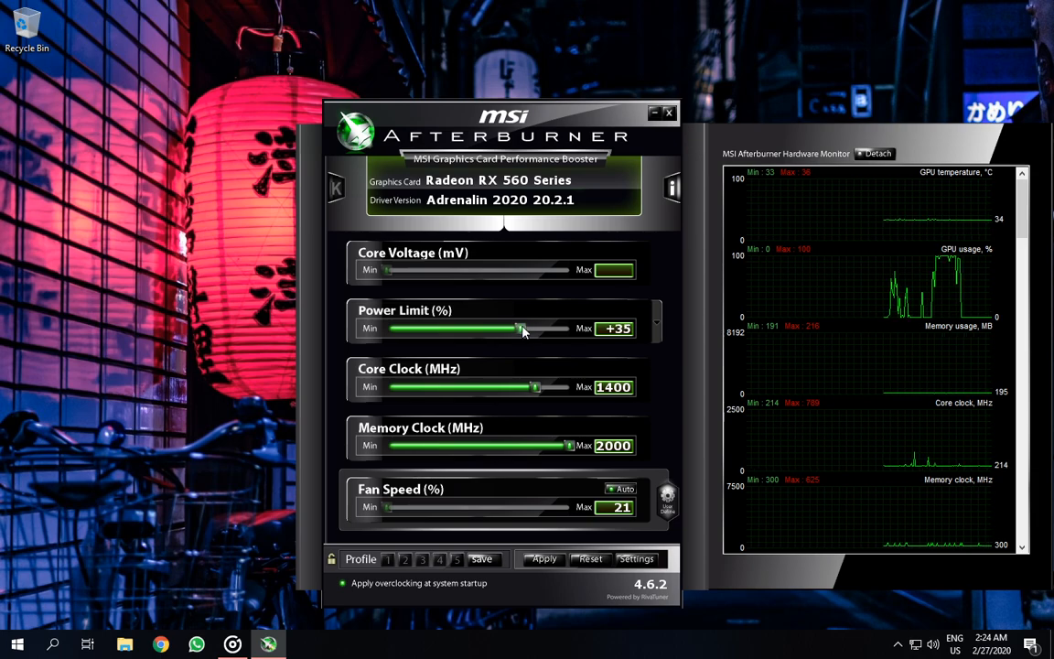
mouse_move(535, 386)
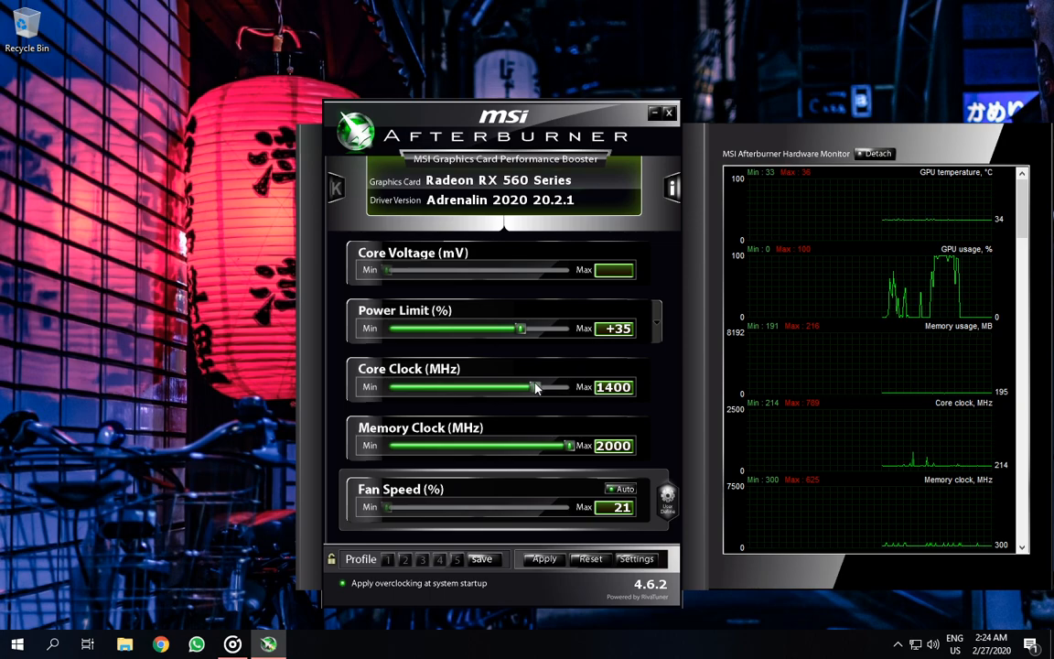
mouse_move(536, 386)
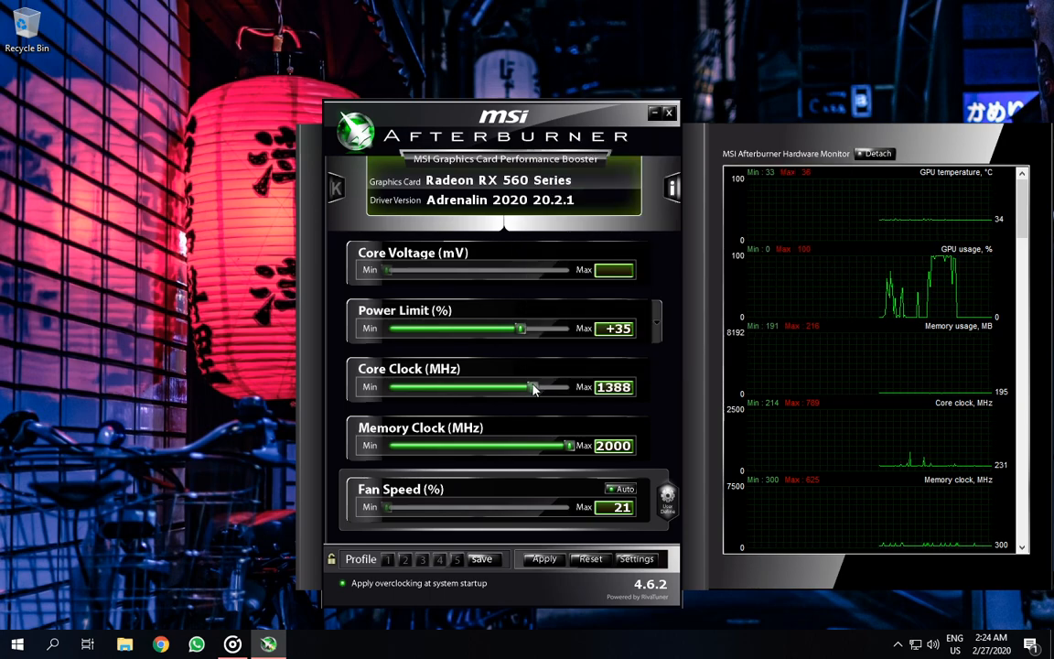
left_click_drag(533, 386, 529, 386)
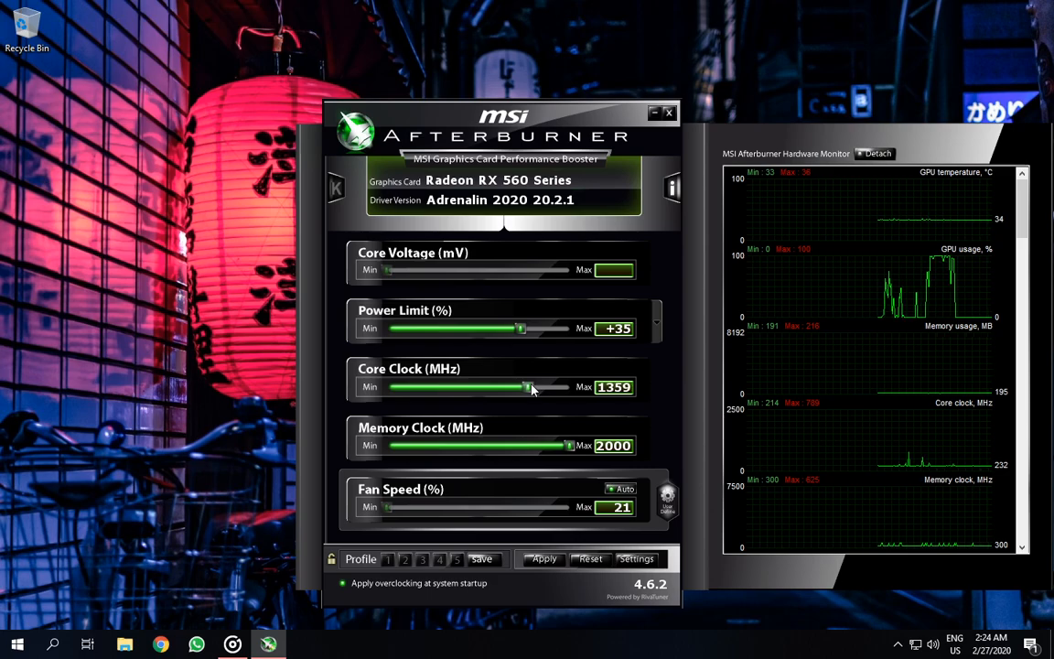
left_click_drag(528, 386, 526, 386)
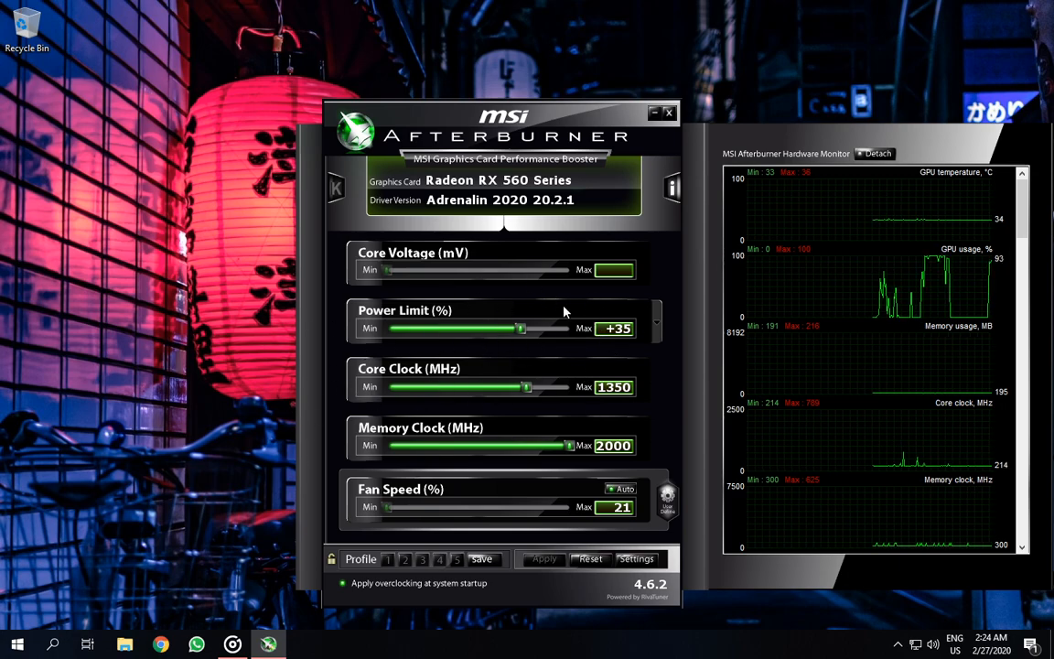
mouse_move(535, 482)
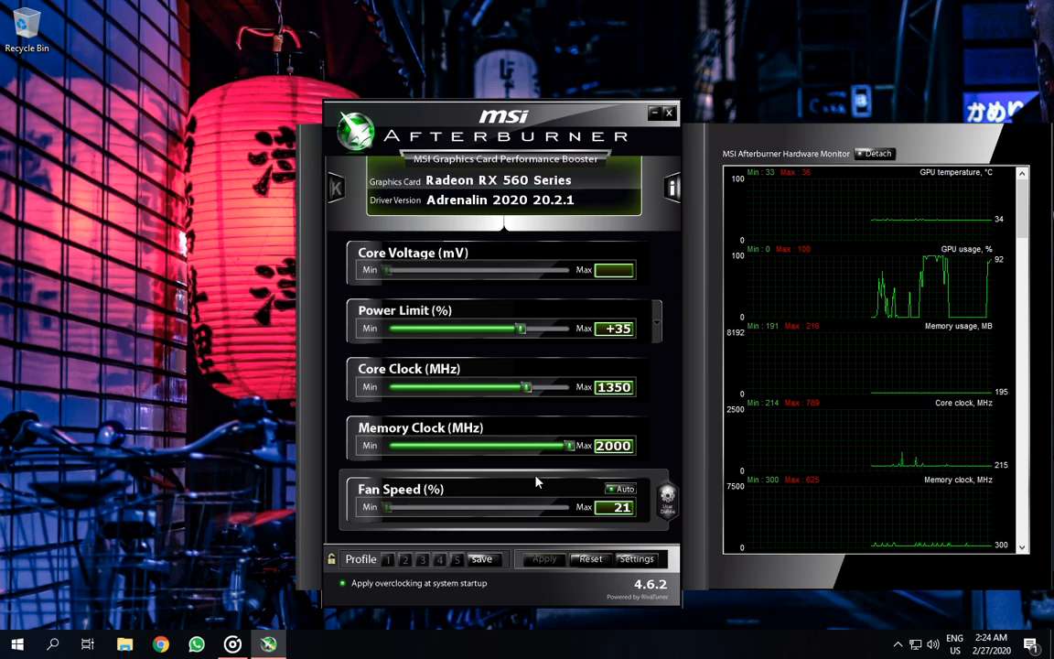
Raise the fan speed slider to 100% and close the Afterburner window
left_click_drag(387, 507, 404, 507)
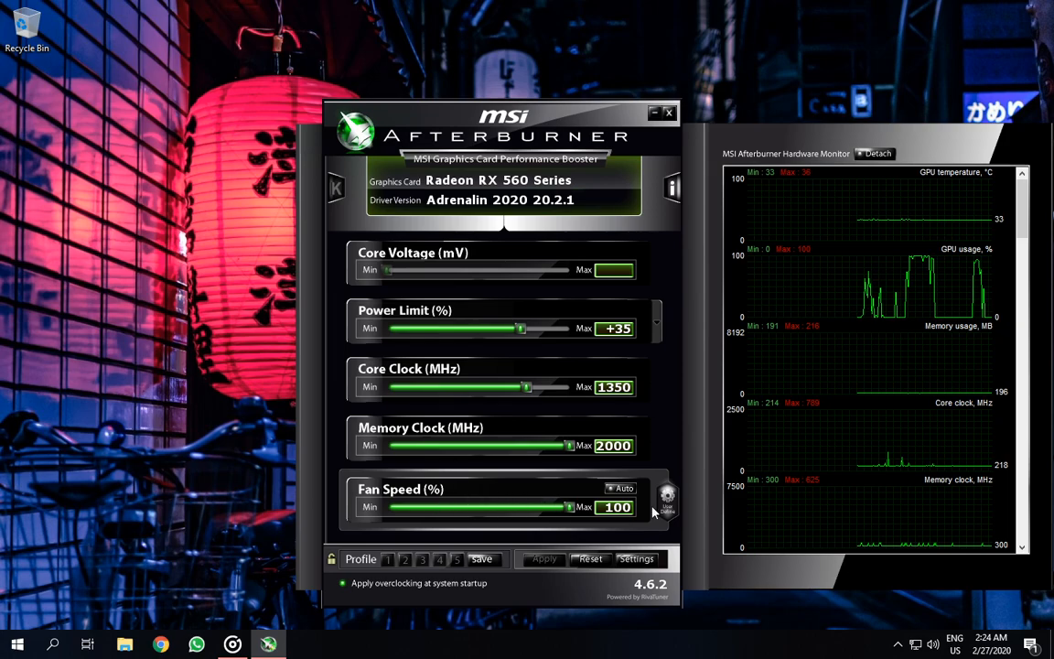
mouse_move(794, 279)
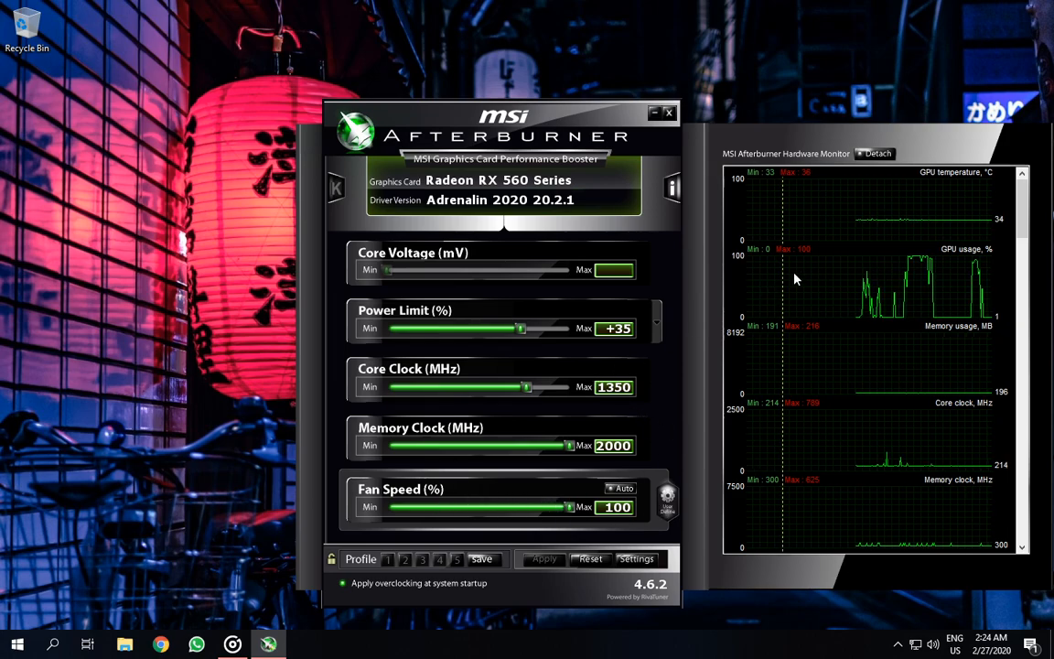
mouse_move(599, 483)
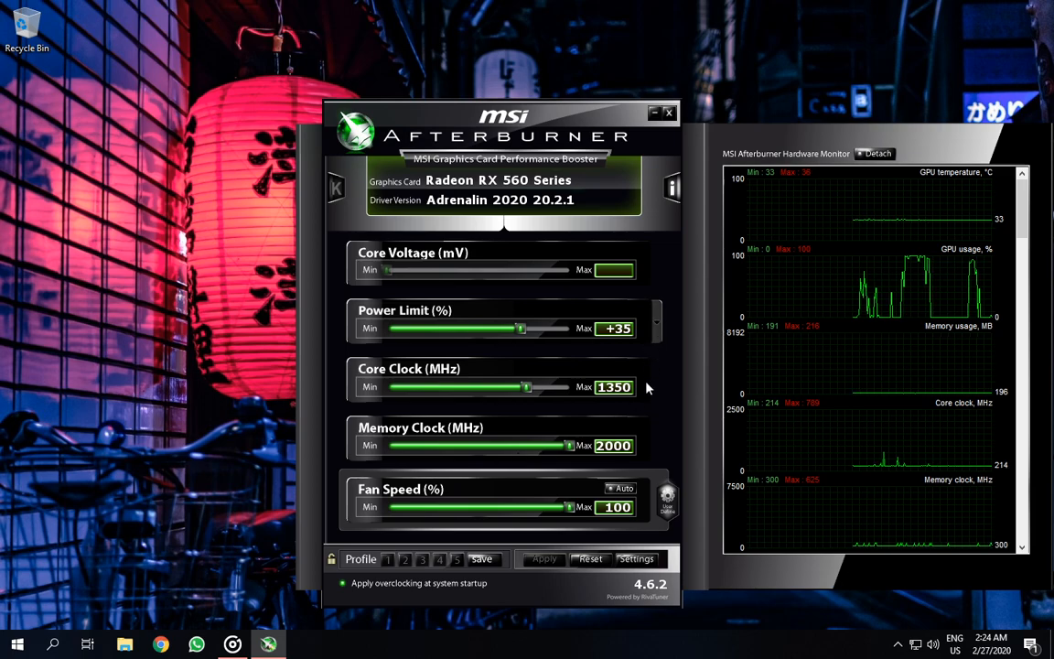
mouse_move(540, 288)
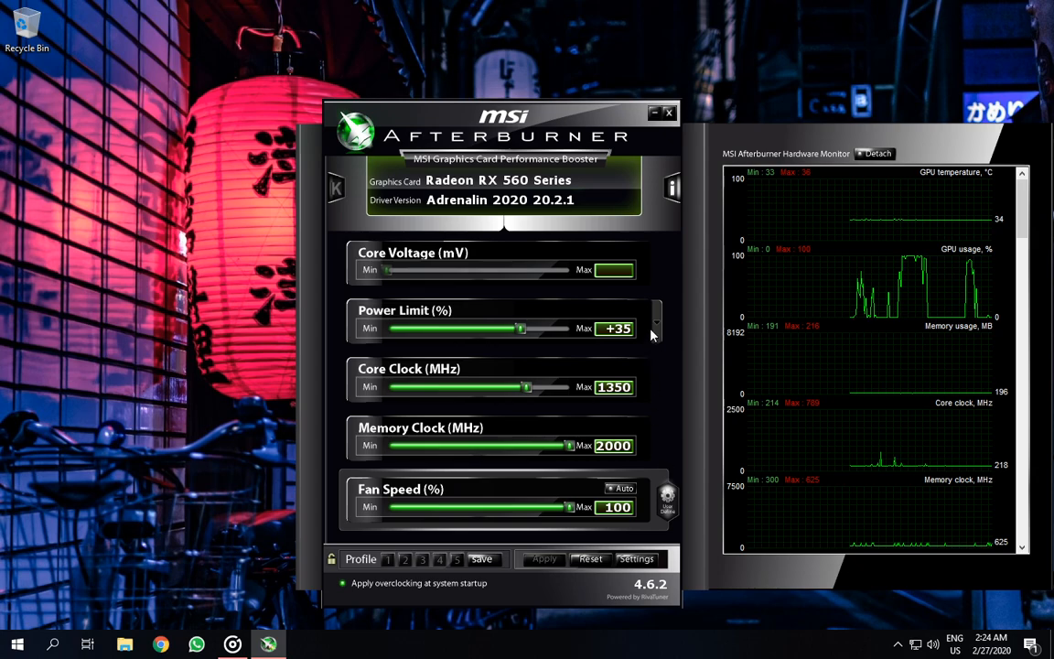
mouse_move(670, 119)
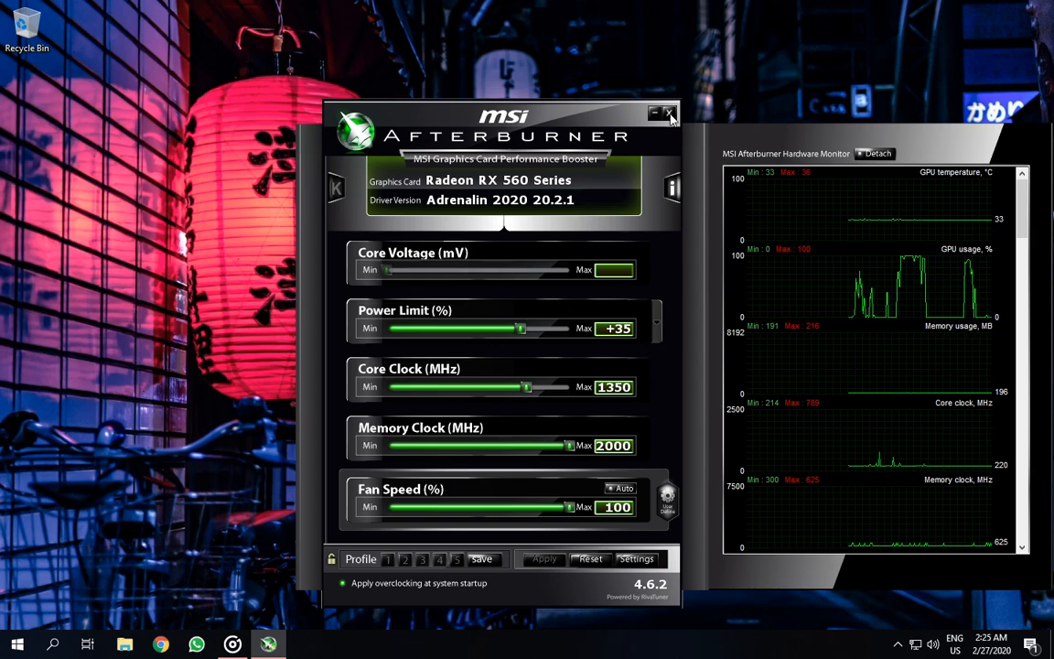
left_click(668, 113)
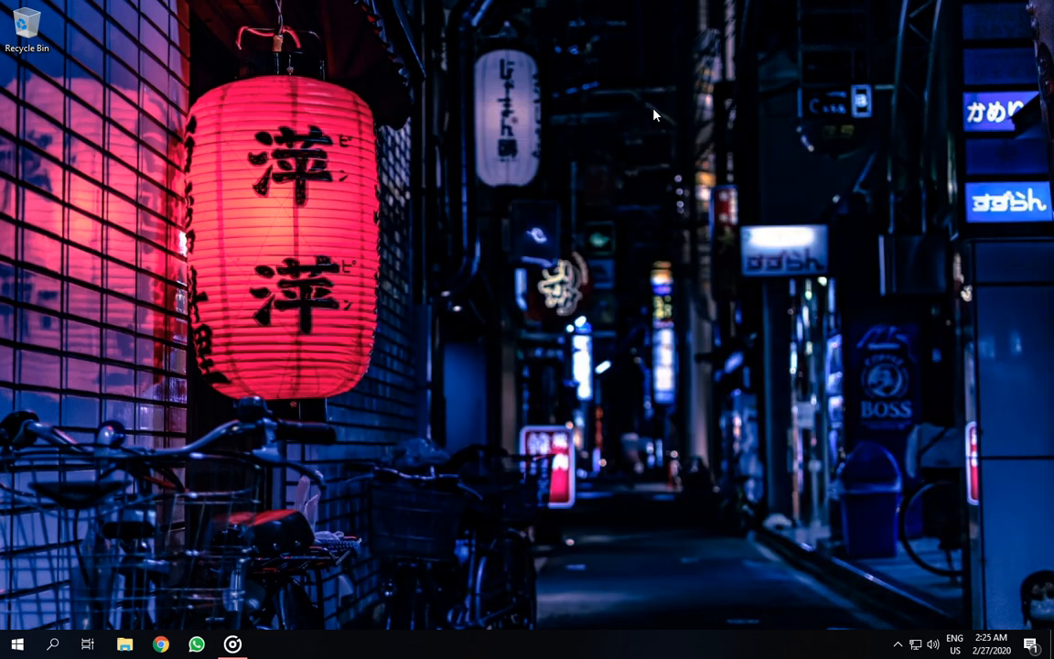